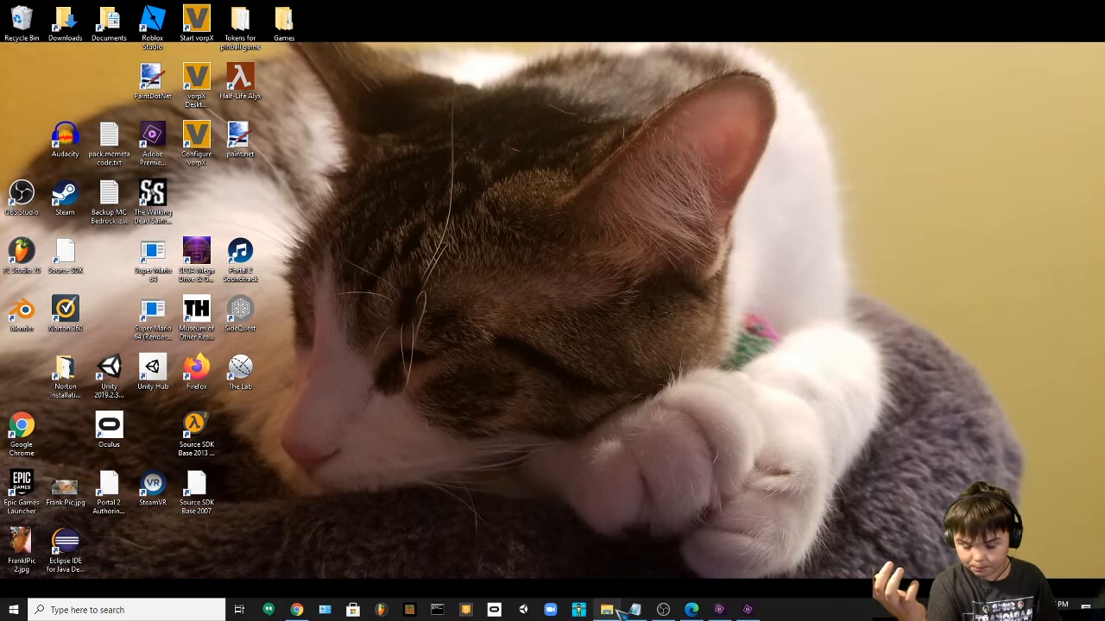
- Browse to D:\Program Files\SM64MarioColourCodeGenerator1v1 and launch the generator executable
left_click(607, 610)
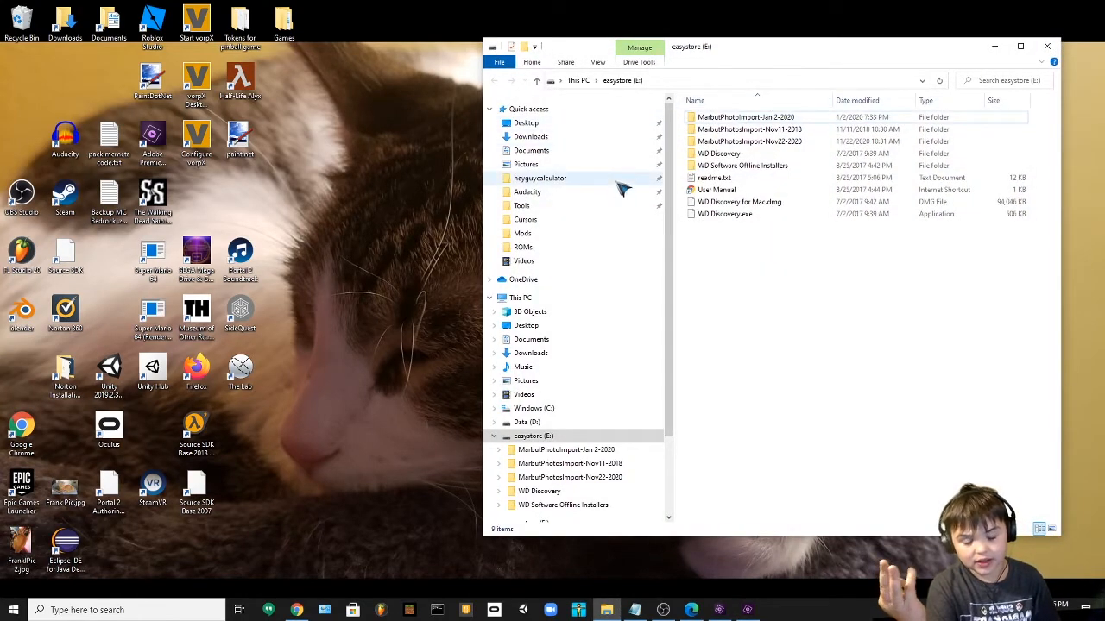
left_click(533, 409)
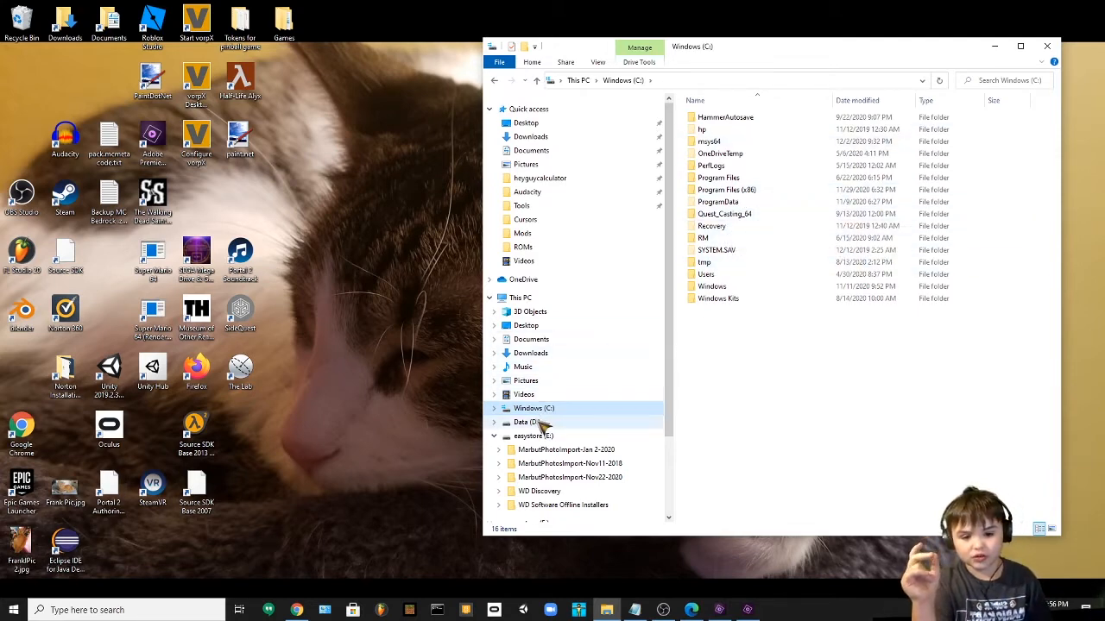
left_click(526, 422)
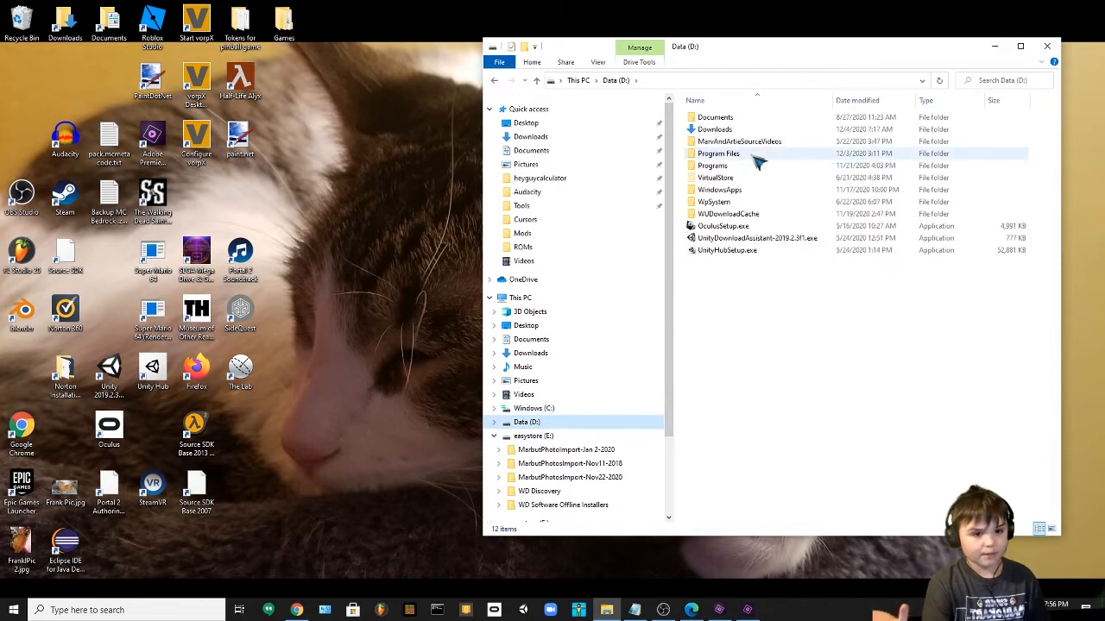
left_click(712, 165)
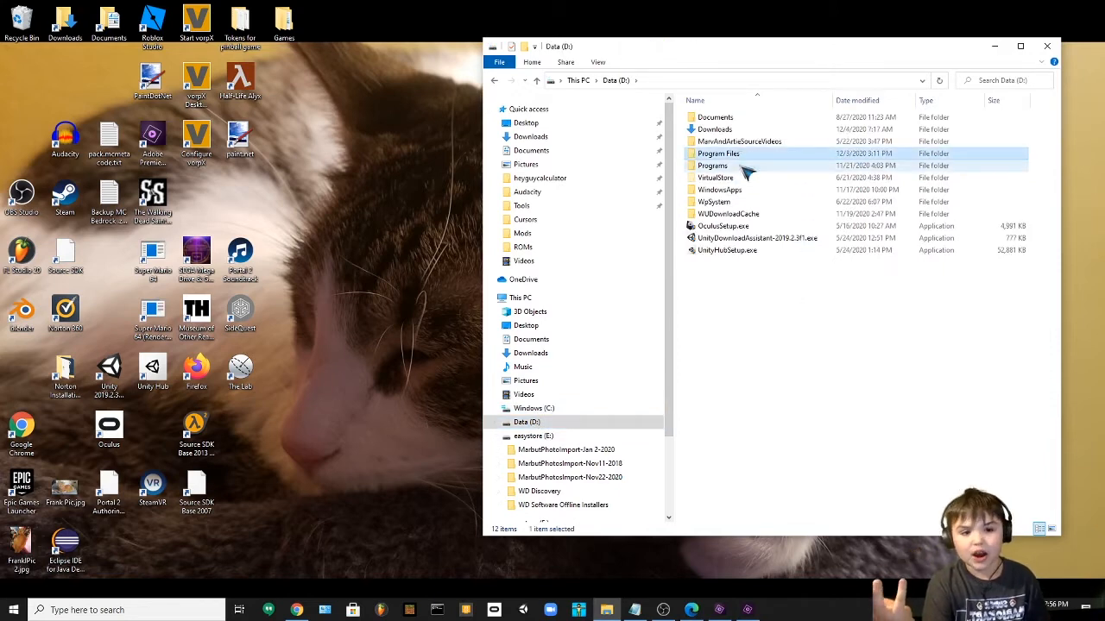
double_click(712, 165)
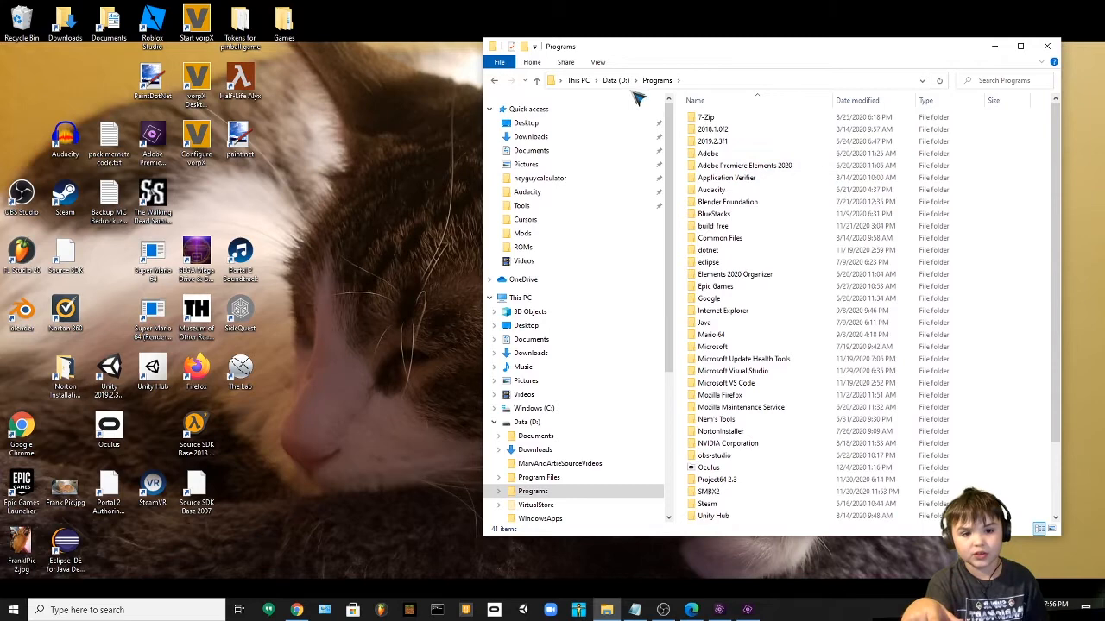
left_click(539, 477)
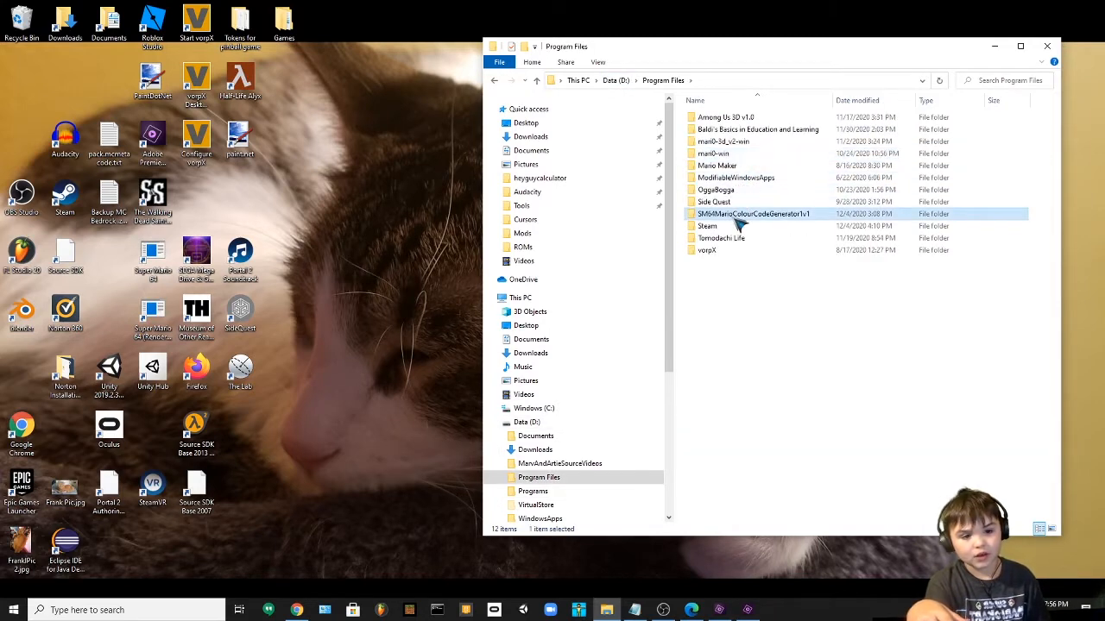
double_click(753, 213)
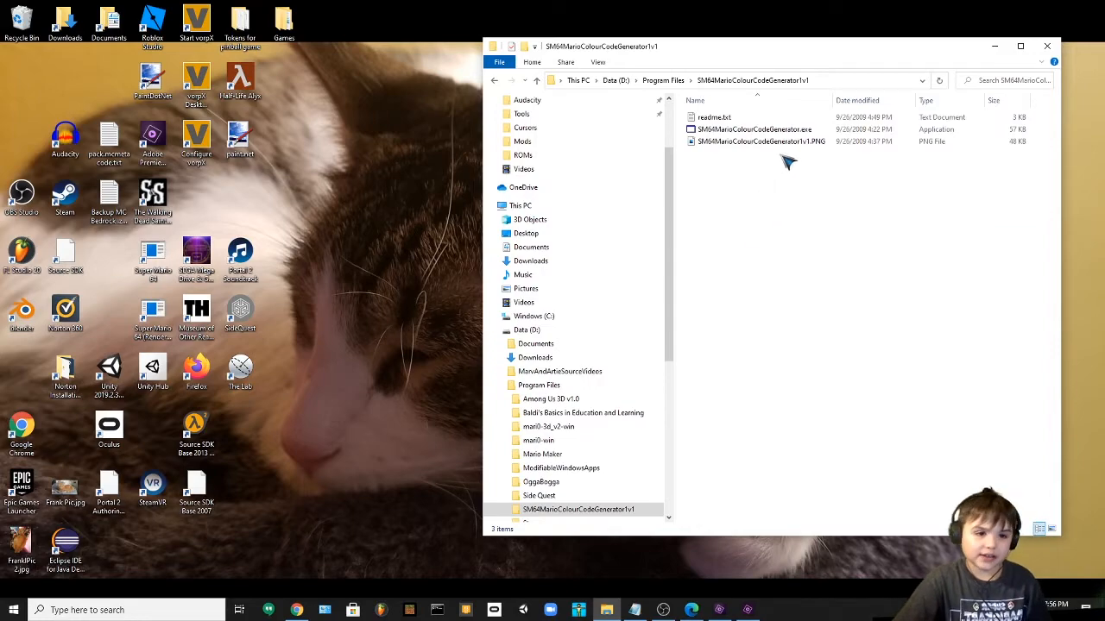
double_click(754, 128)
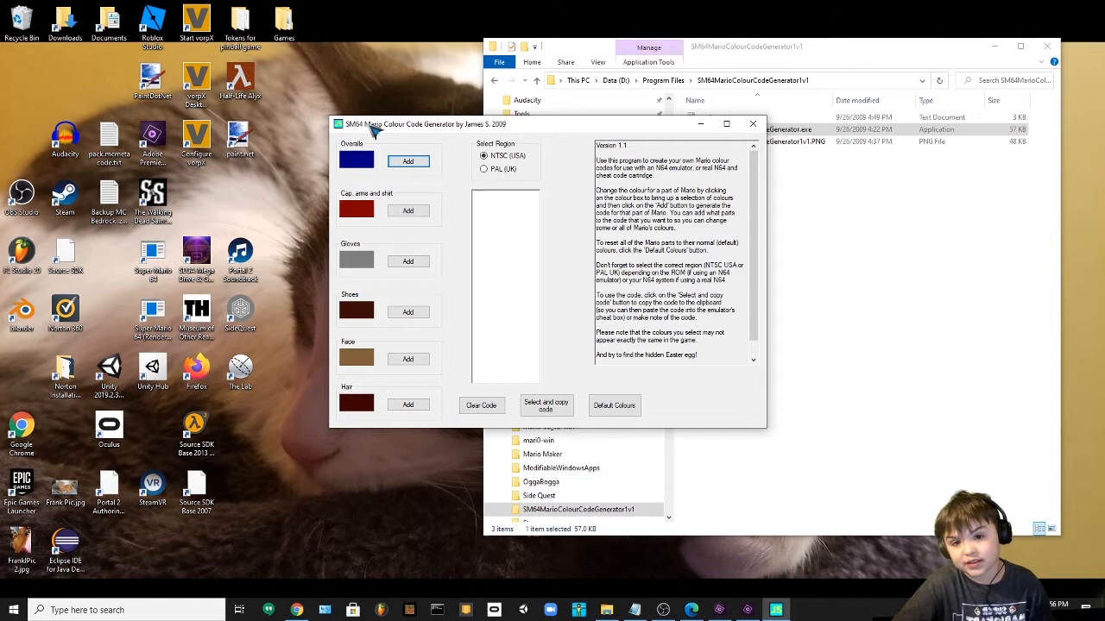
mouse_move(460, 278)
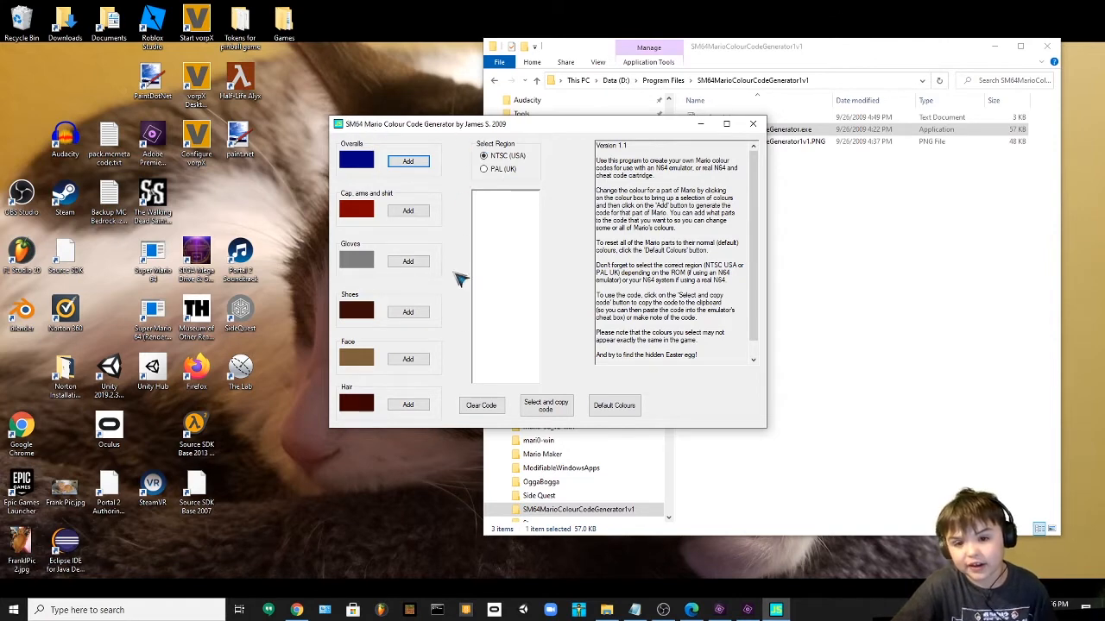
mouse_move(479, 287)
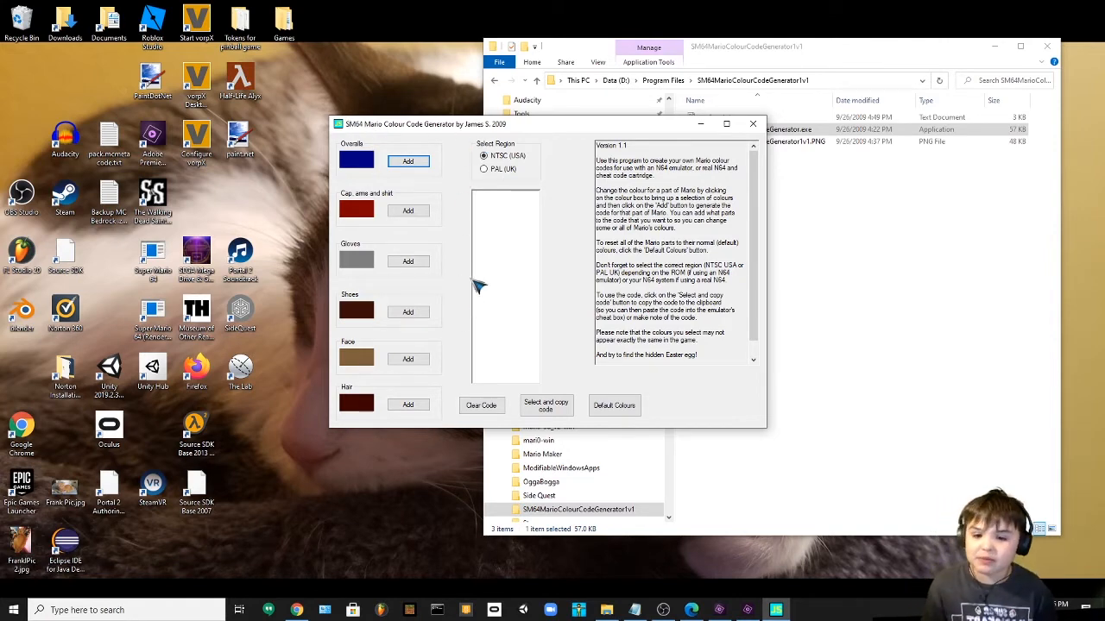
mouse_move(419, 182)
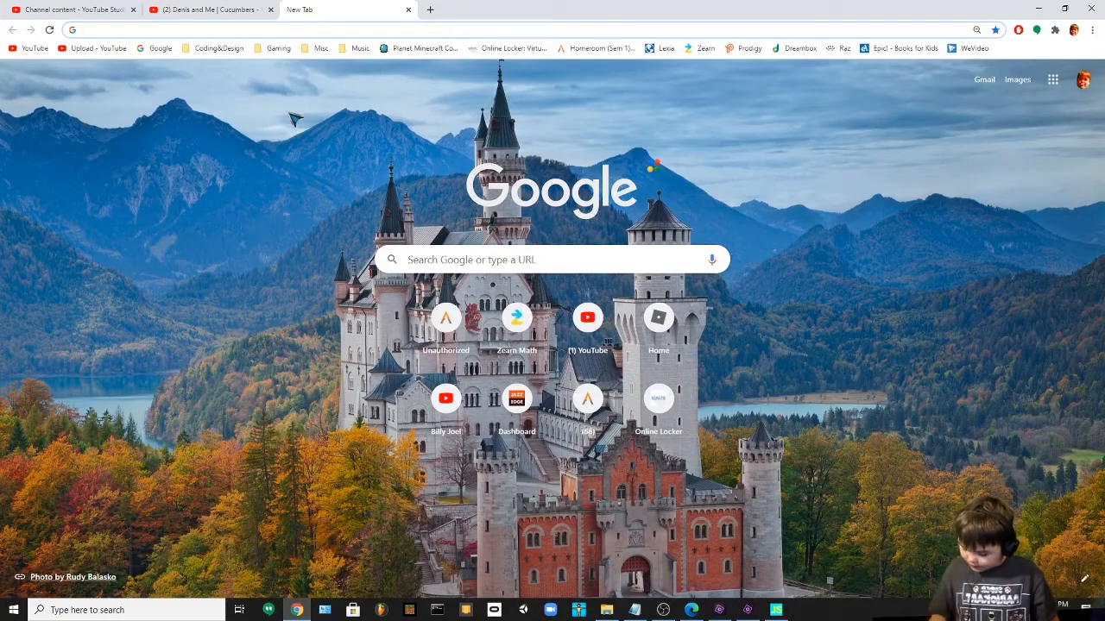
- Search Google for 'ice mario' and enlarge the Ice Mario Render (SSBU) image
type("ice")
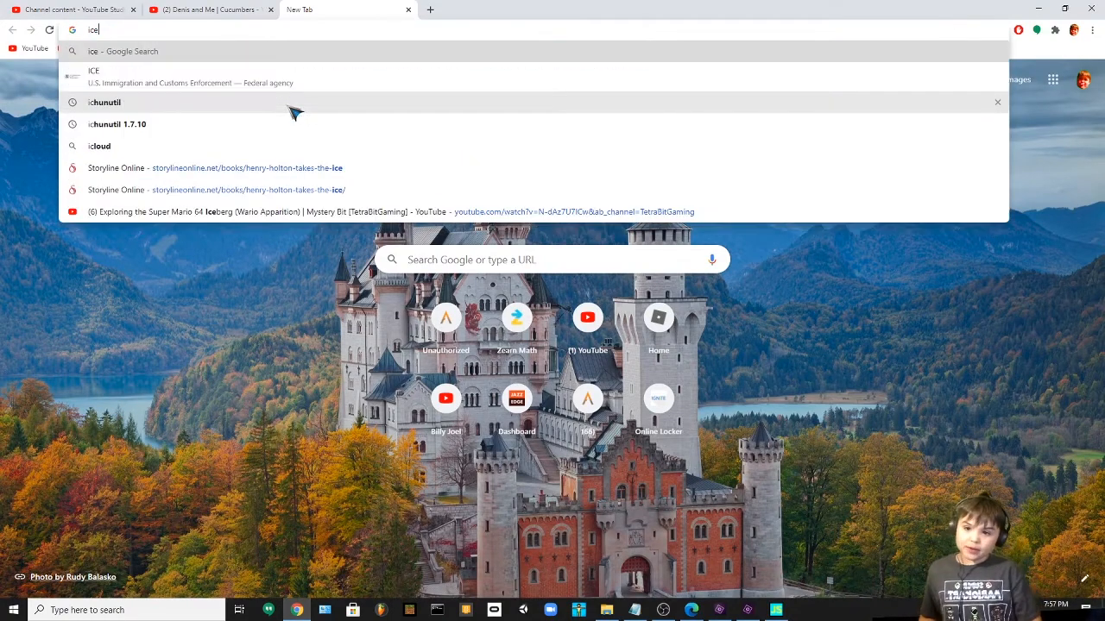
type("mario&oq=ice+mario&aqs=chrome..69i57j0l5j69i61l2.3073j0j7&sourceid=chrome&ie=UTF-8")
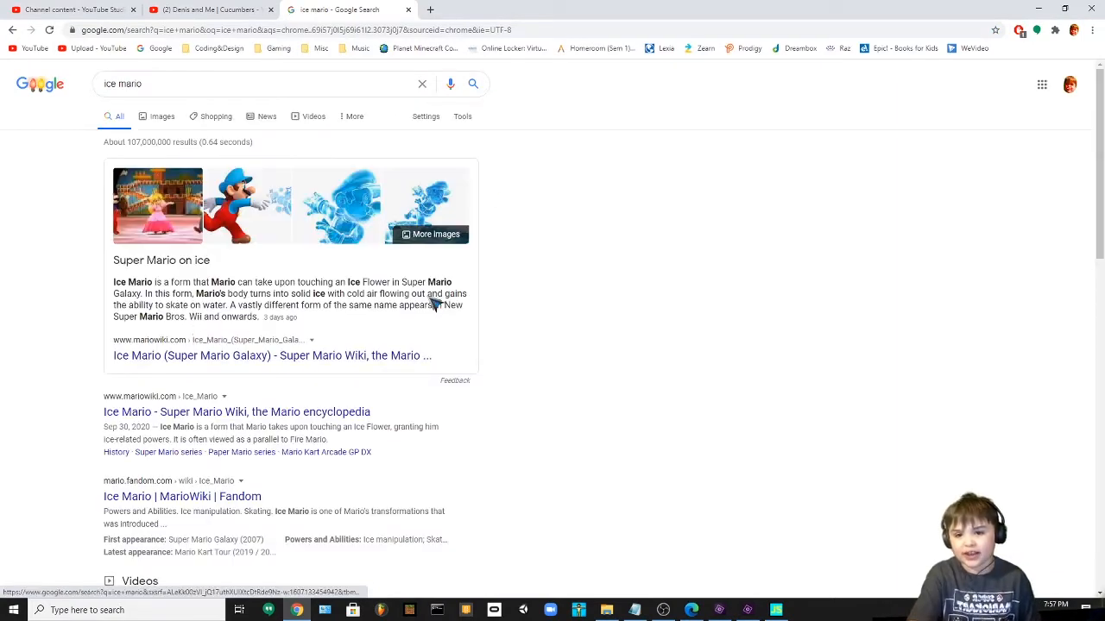
mouse_move(258, 222)
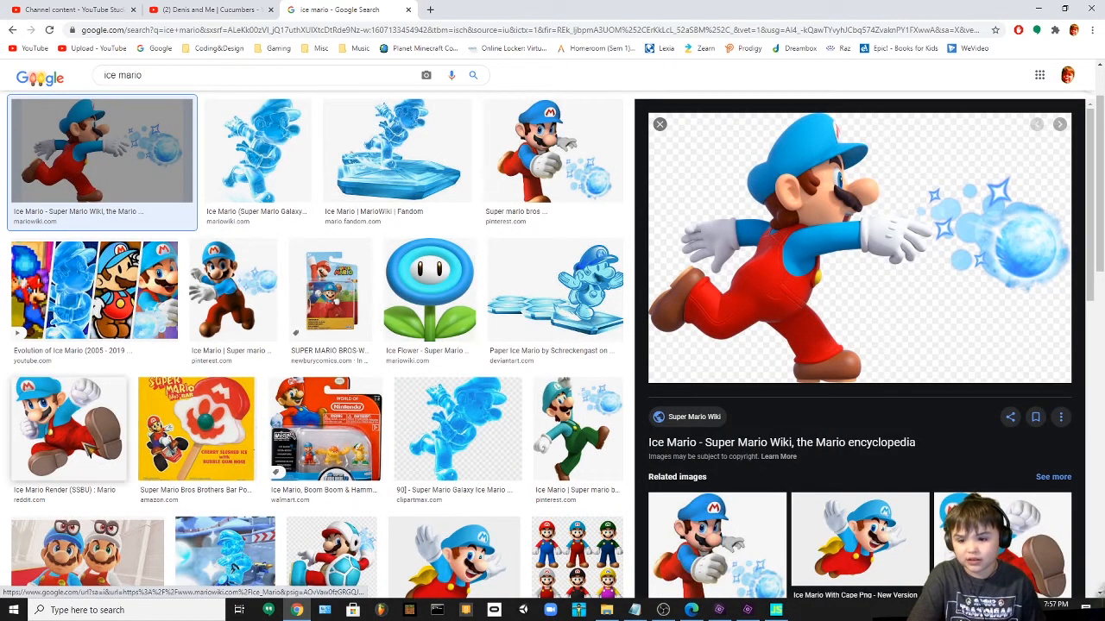
left_click(68, 429)
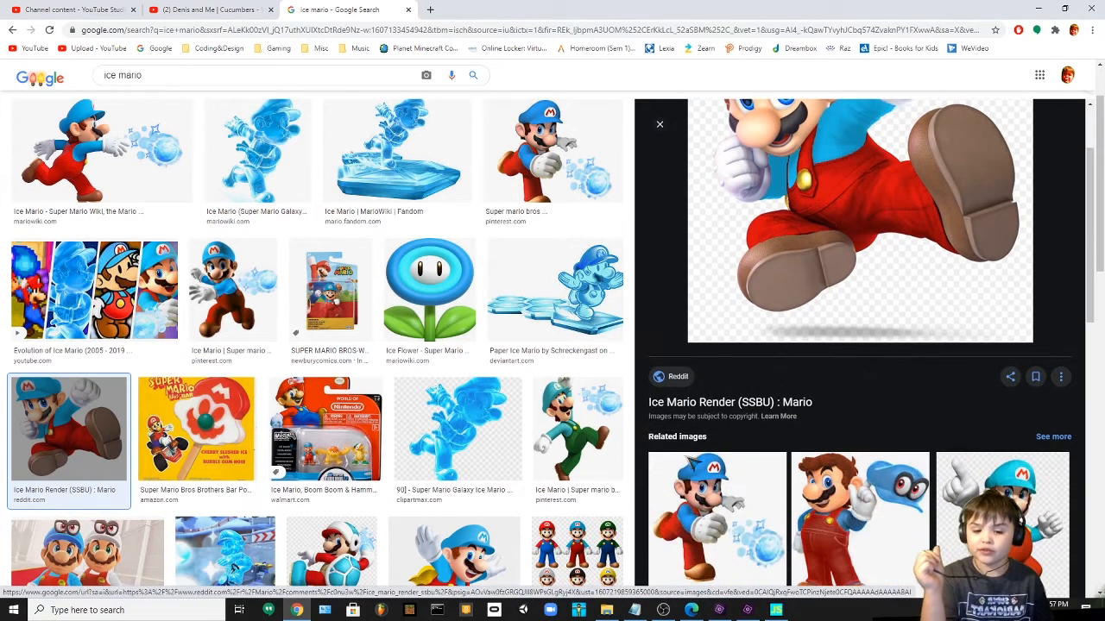
scroll("down", 3)
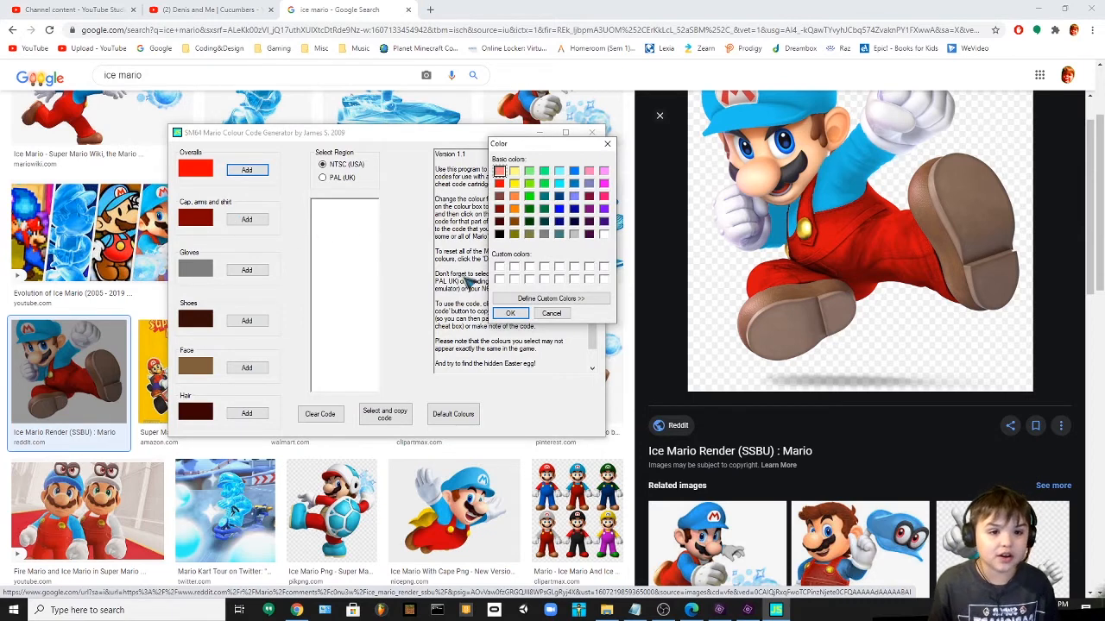
mouse_move(574, 194)
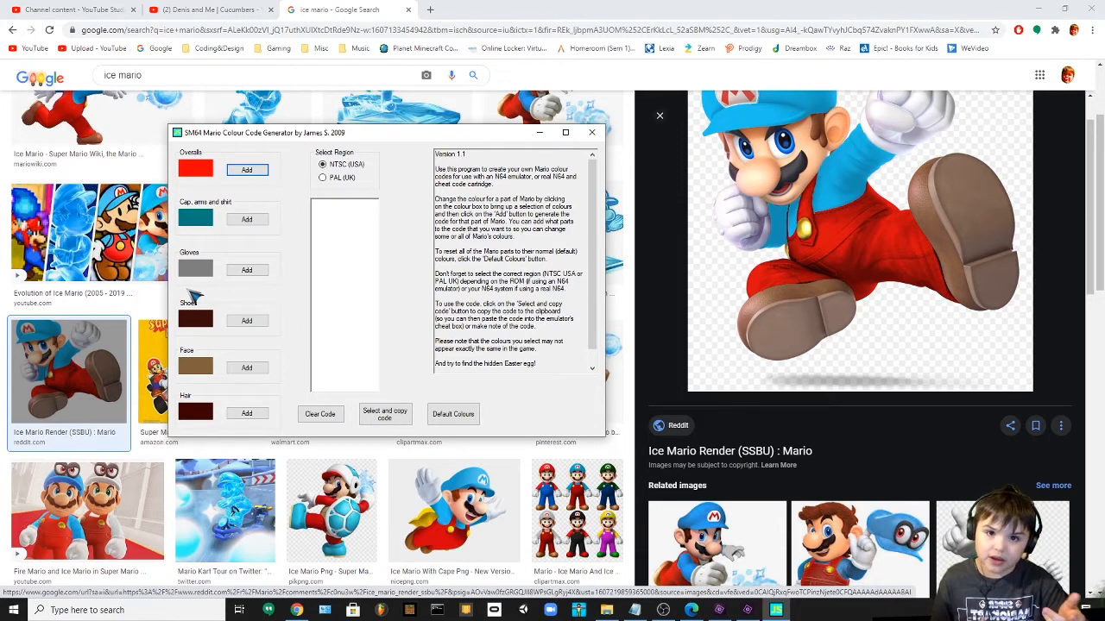
mouse_move(867, 125)
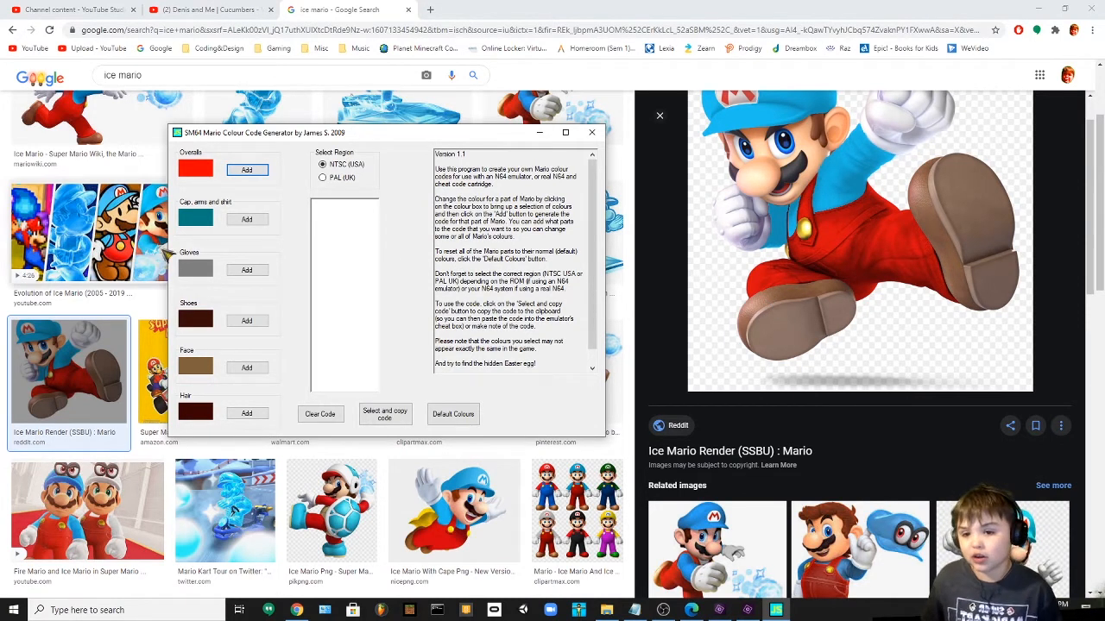
- Make the gloves white and the shoes brown, and begin mixing a peach face colour
left_click(196, 169)
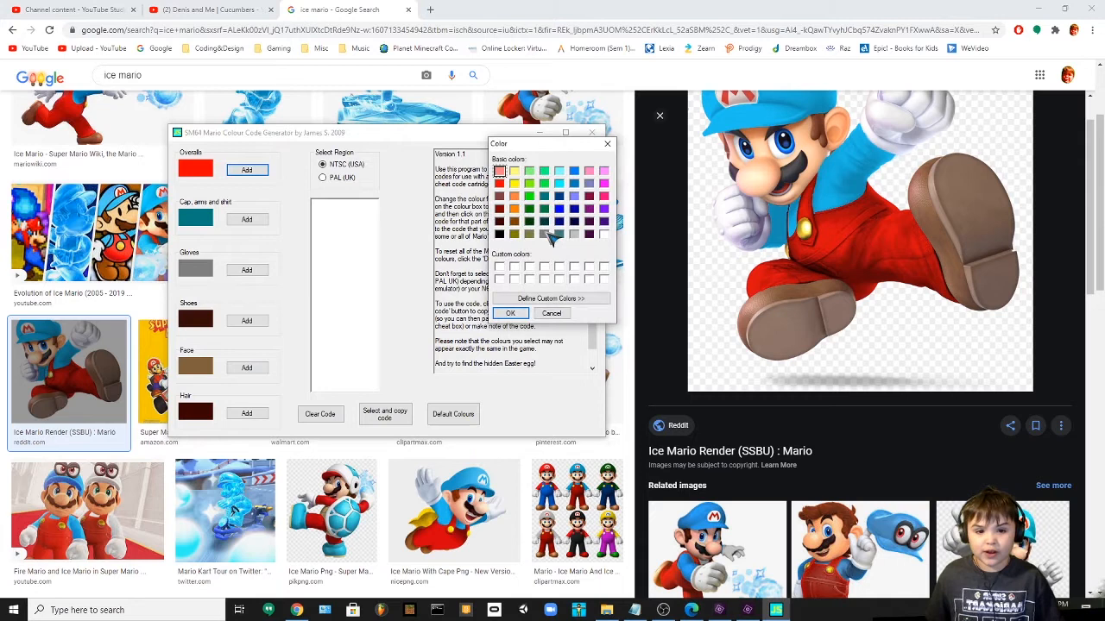
left_click(509, 313)
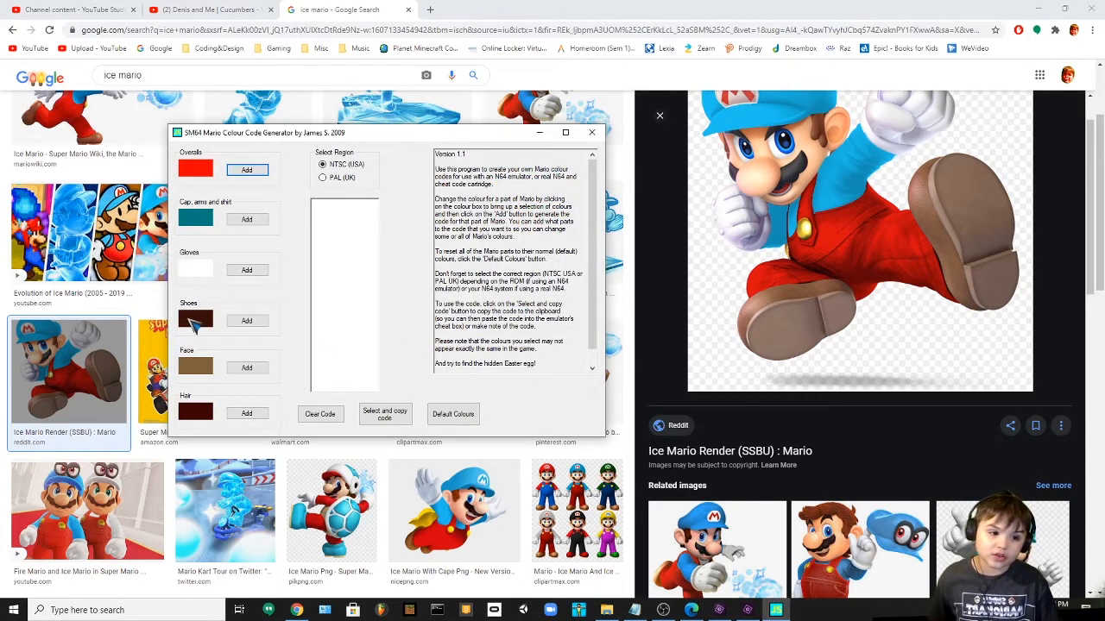
left_click(195, 320)
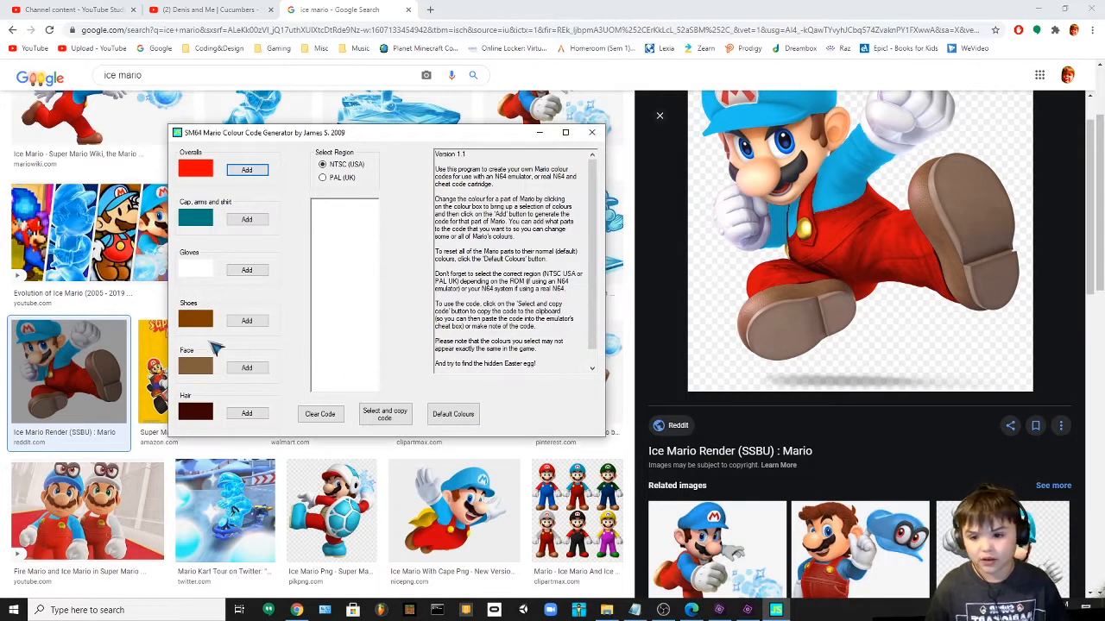
left_click(245, 169)
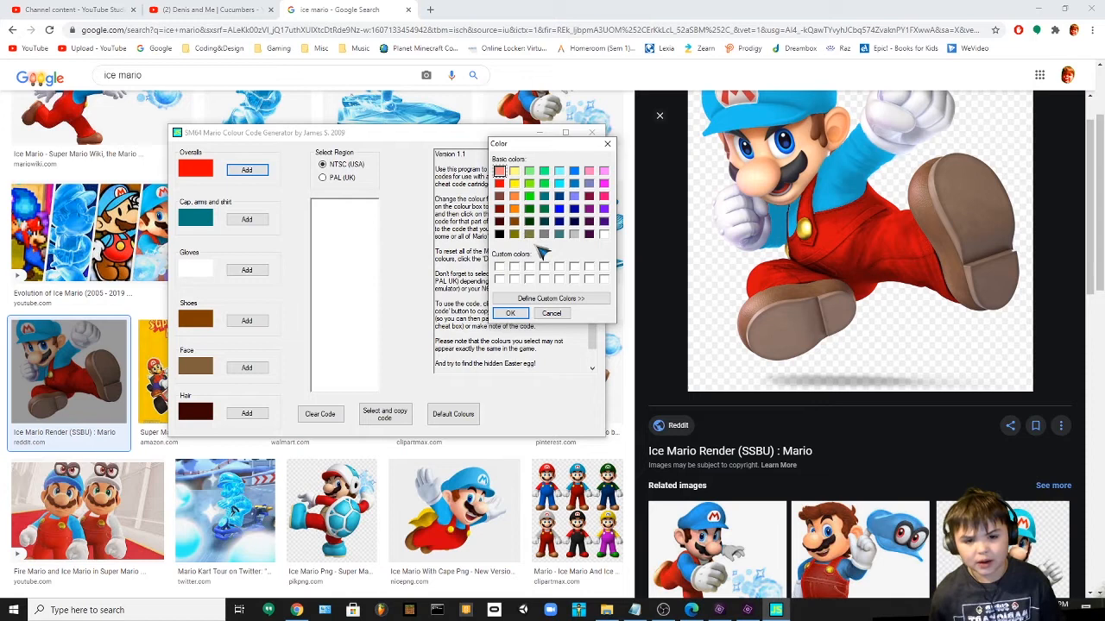
left_click(551, 297)
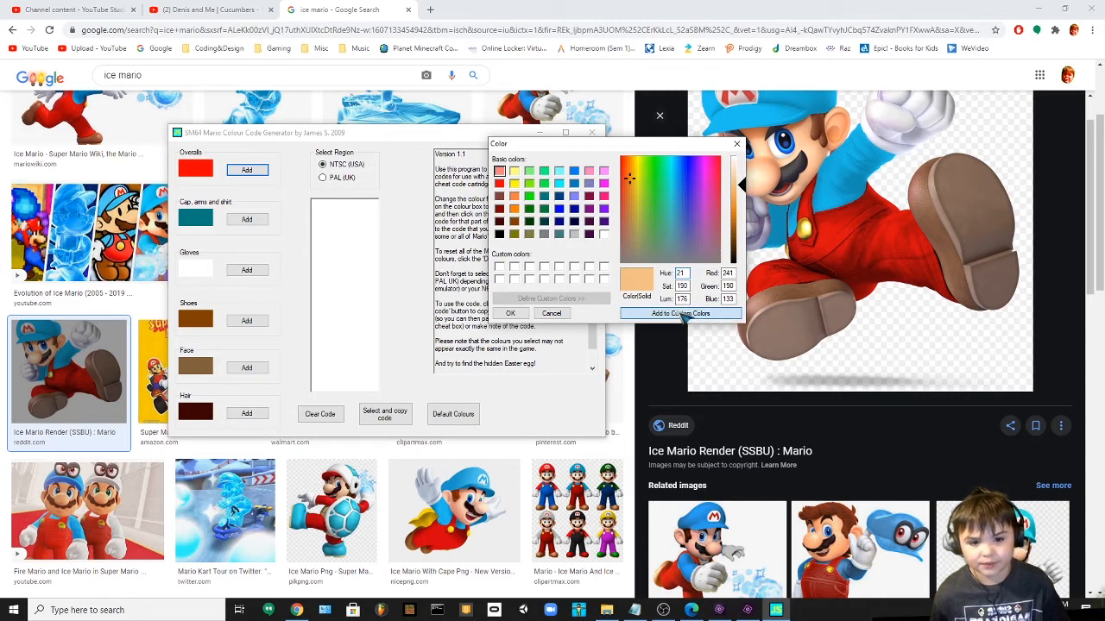
- Save the peach shade as a custom colour for the face, and confirm brown hair
left_click(680, 313)
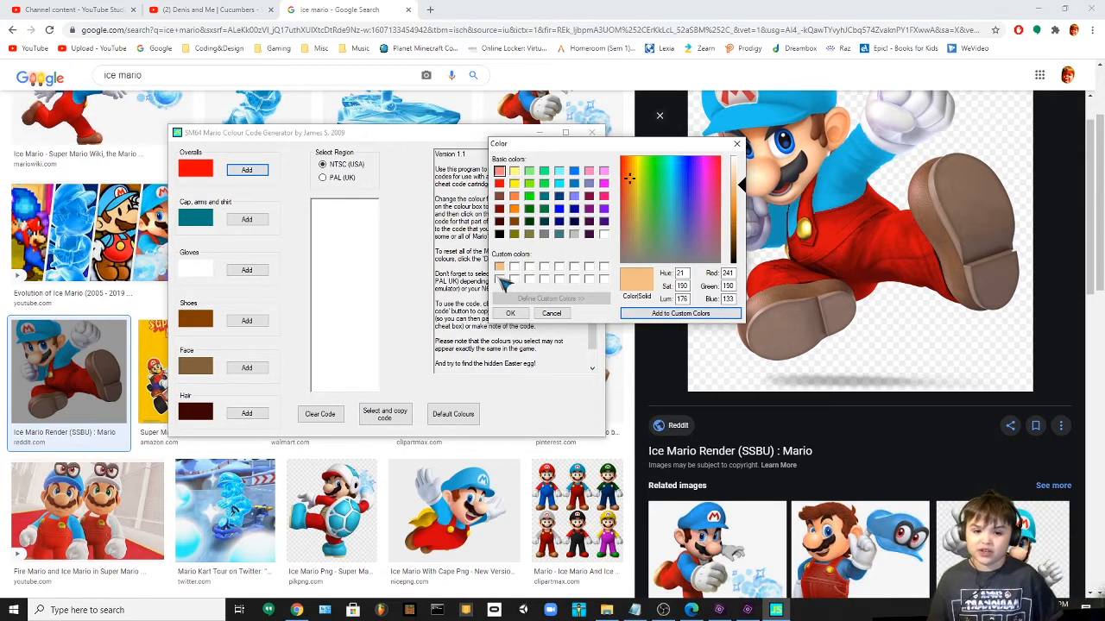
left_click(510, 313)
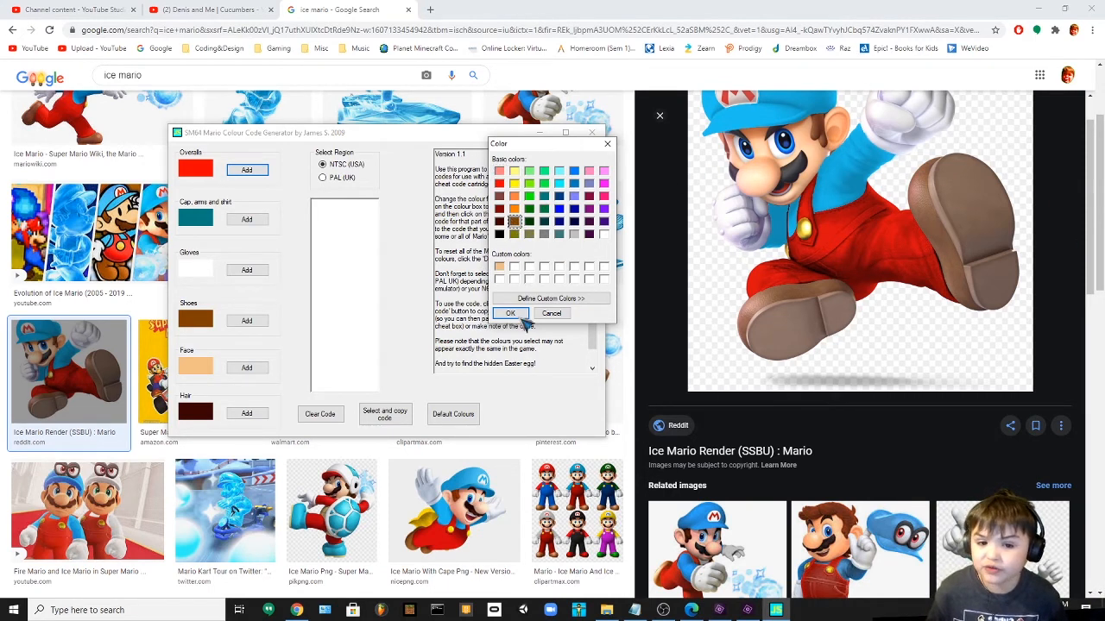
left_click(510, 312)
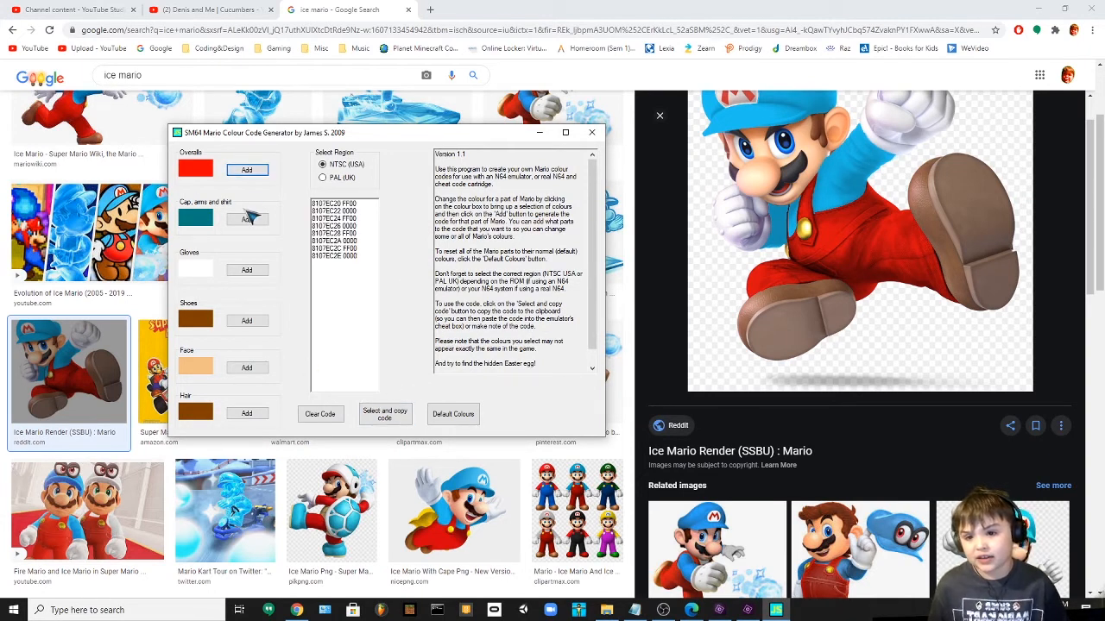
- Add the cap, arms and shirt colour code to the code list
left_click(247, 320)
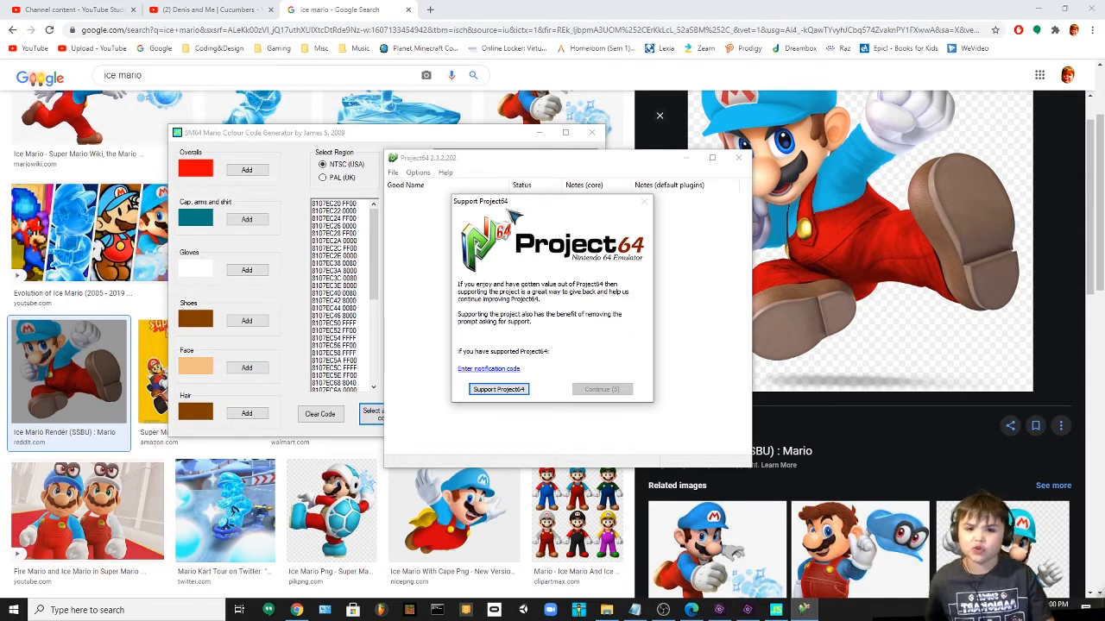
mouse_move(462, 177)
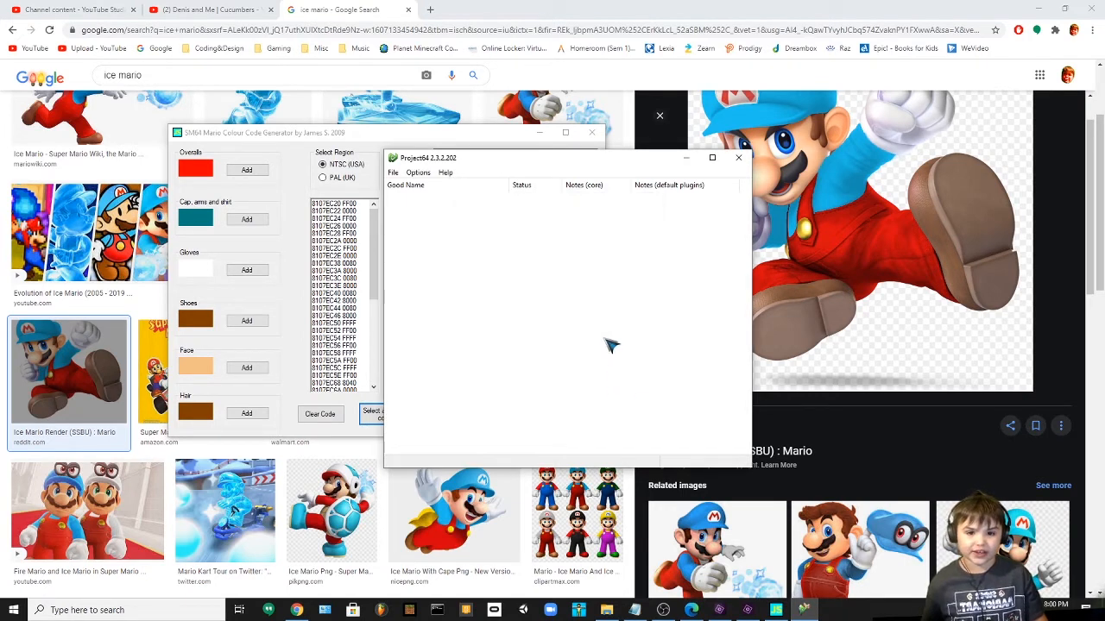
mouse_move(570, 285)
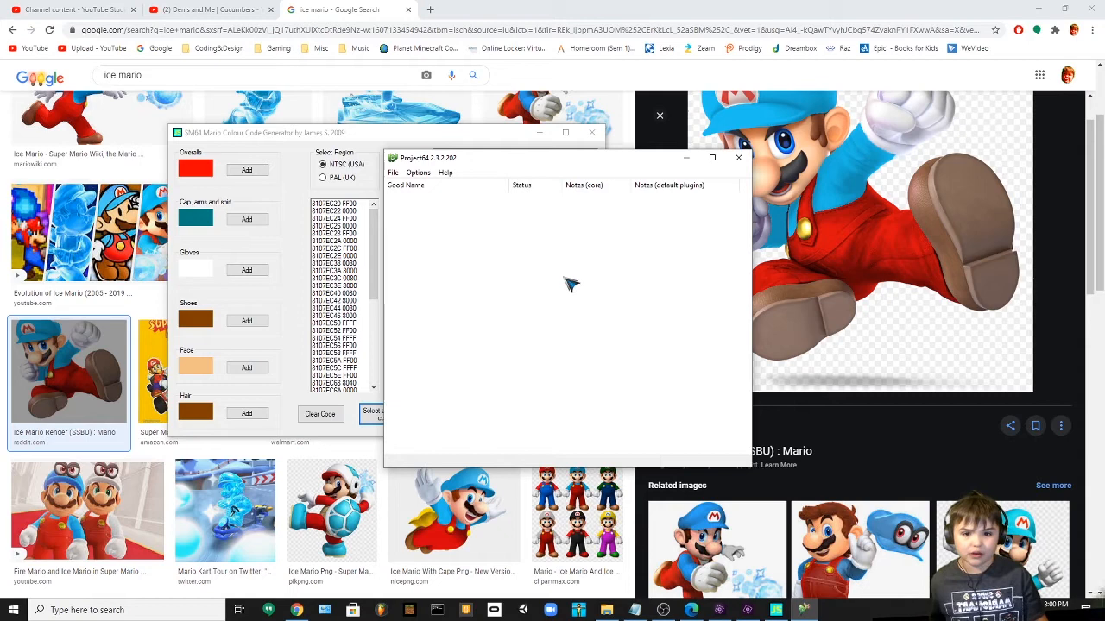
- Open the Project64 File menu
left_click(393, 172)
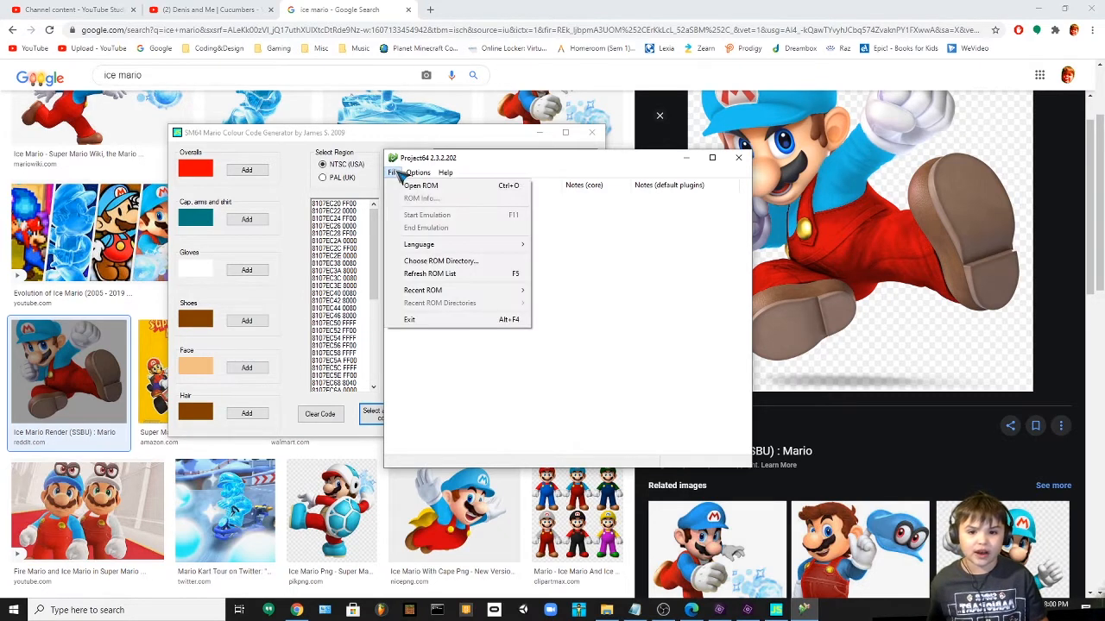
- Load the Super Mario 64 (USA).z64 ROM
left_click(421, 185)
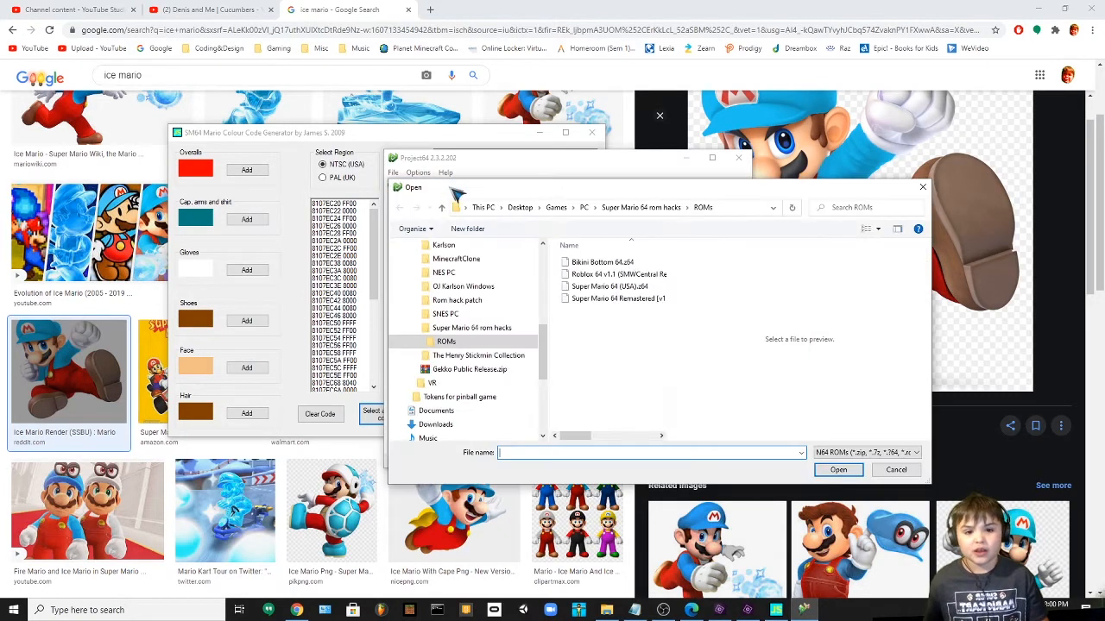
mouse_move(608, 286)
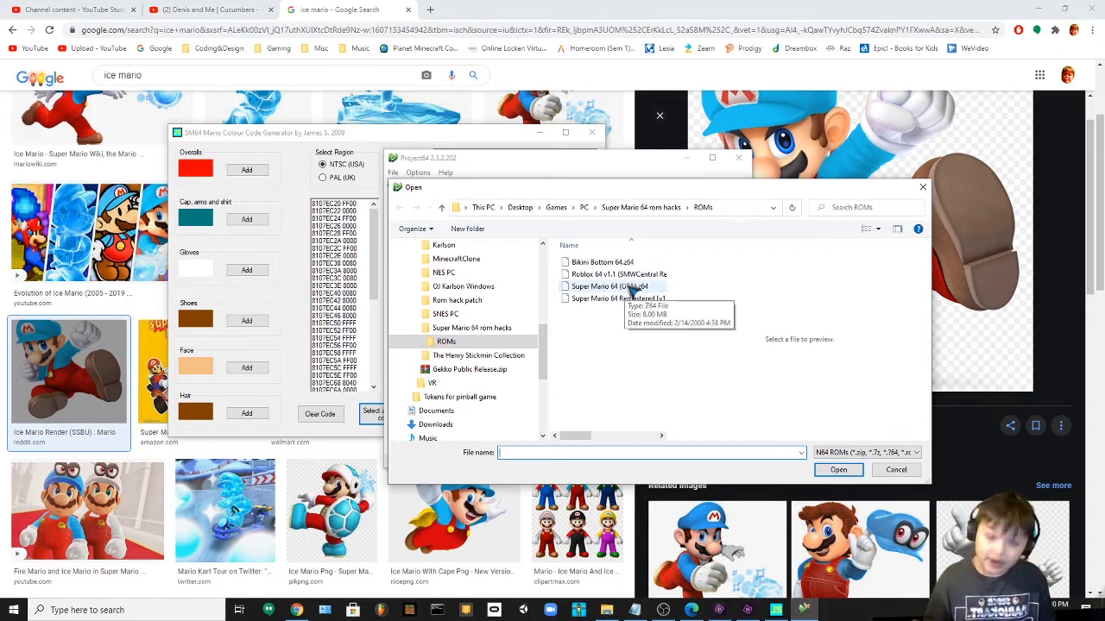
left_click(610, 285)
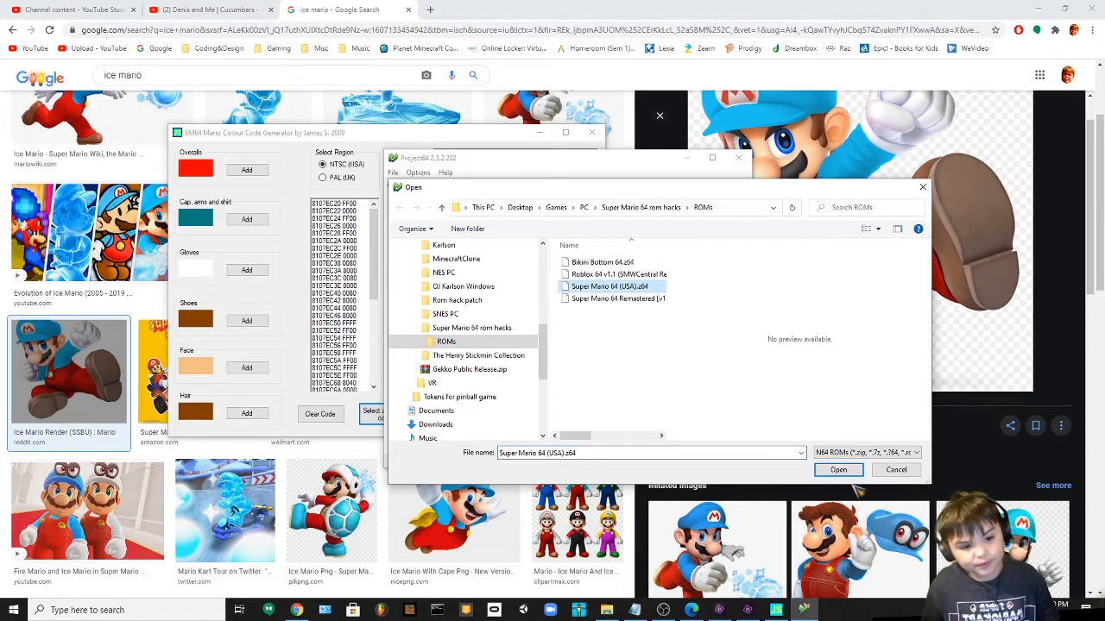
left_click(838, 469)
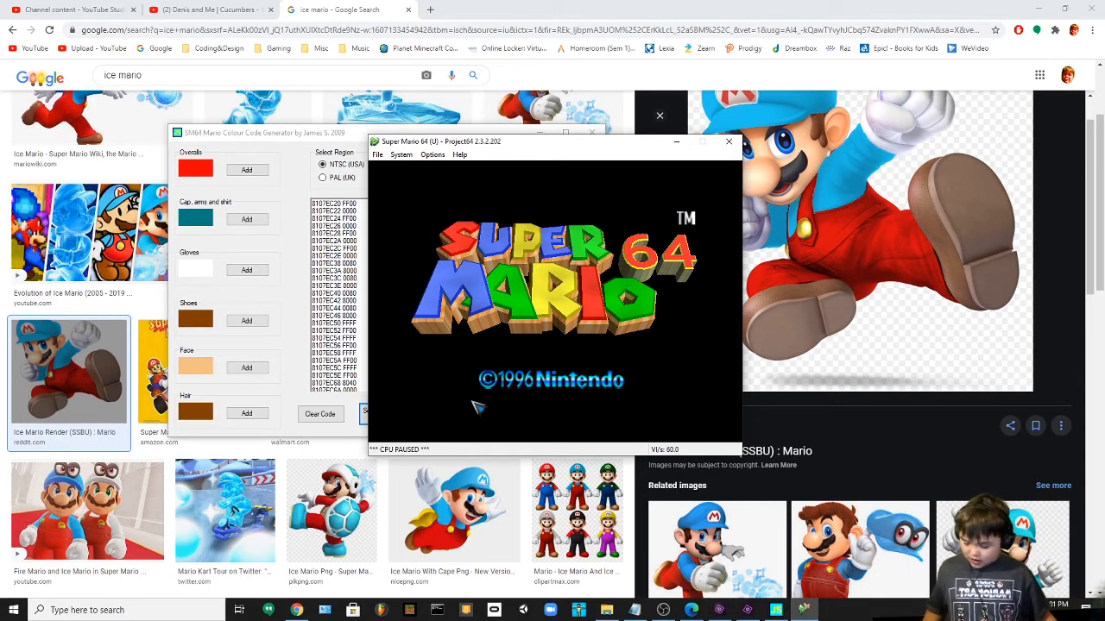
- Uncheck 'Hide advanced settings' in Options > Settings and save the change
left_click(432, 155)
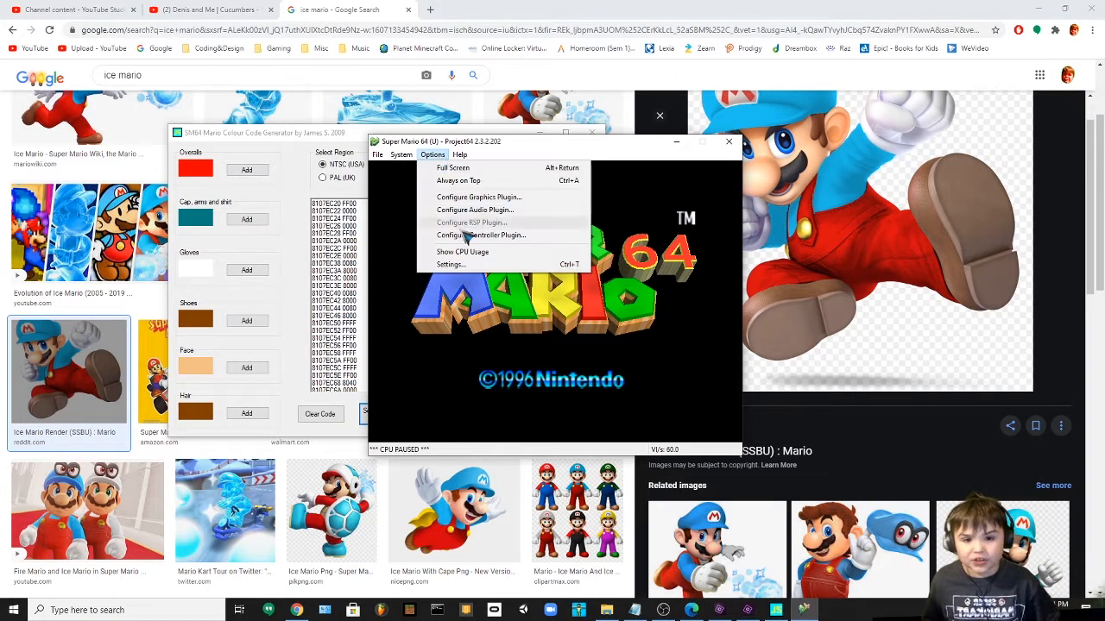
left_click(450, 264)
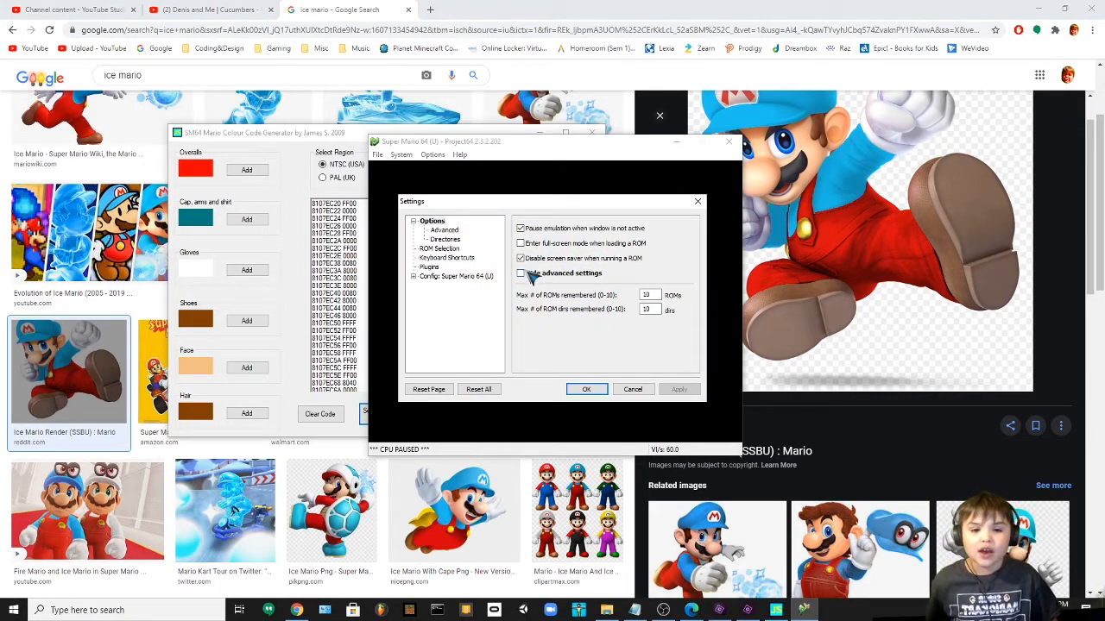
left_click(521, 273)
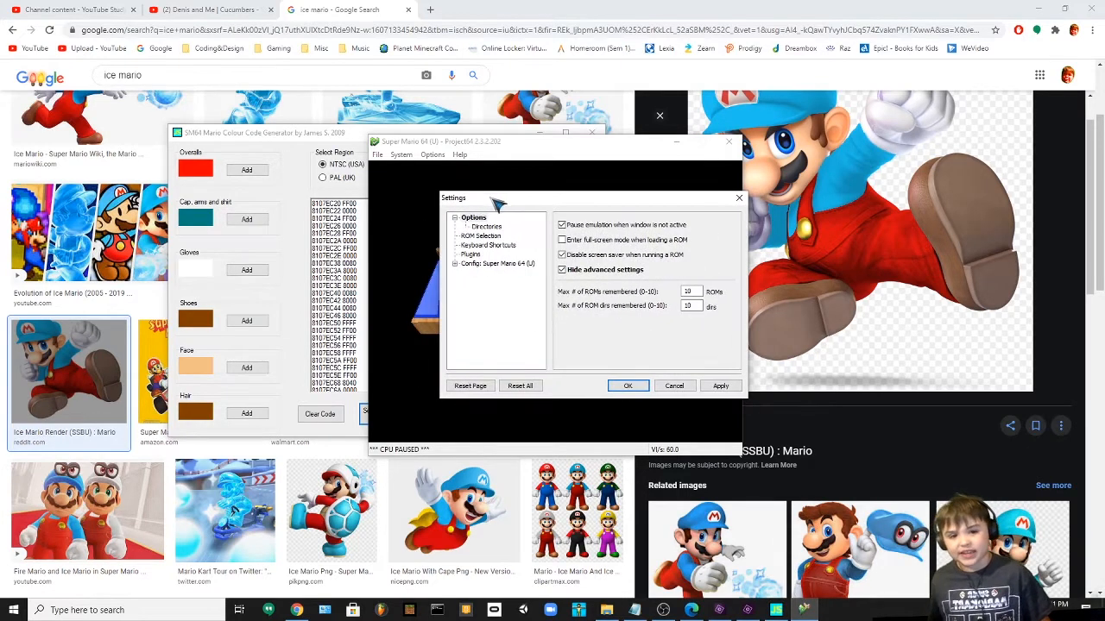
mouse_move(613, 287)
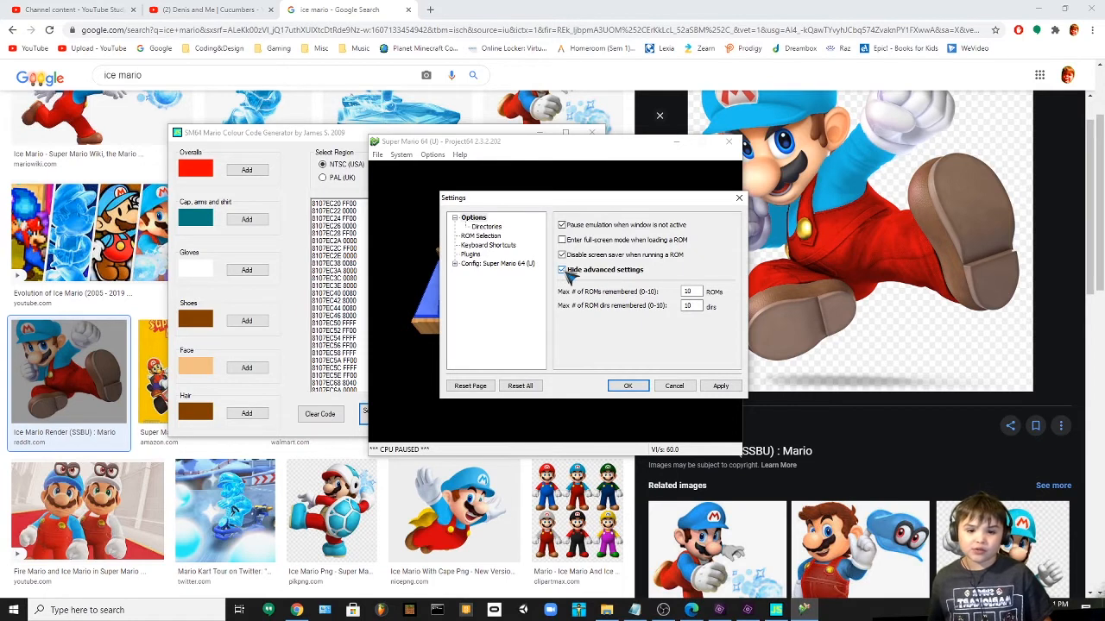
left_click(562, 269)
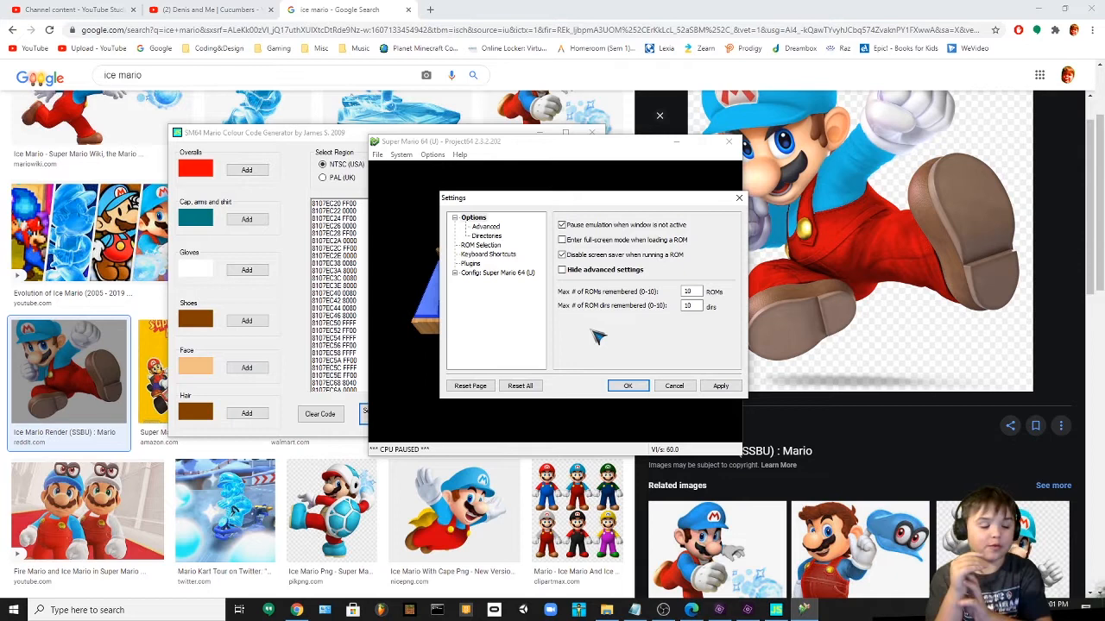
mouse_move(601, 363)
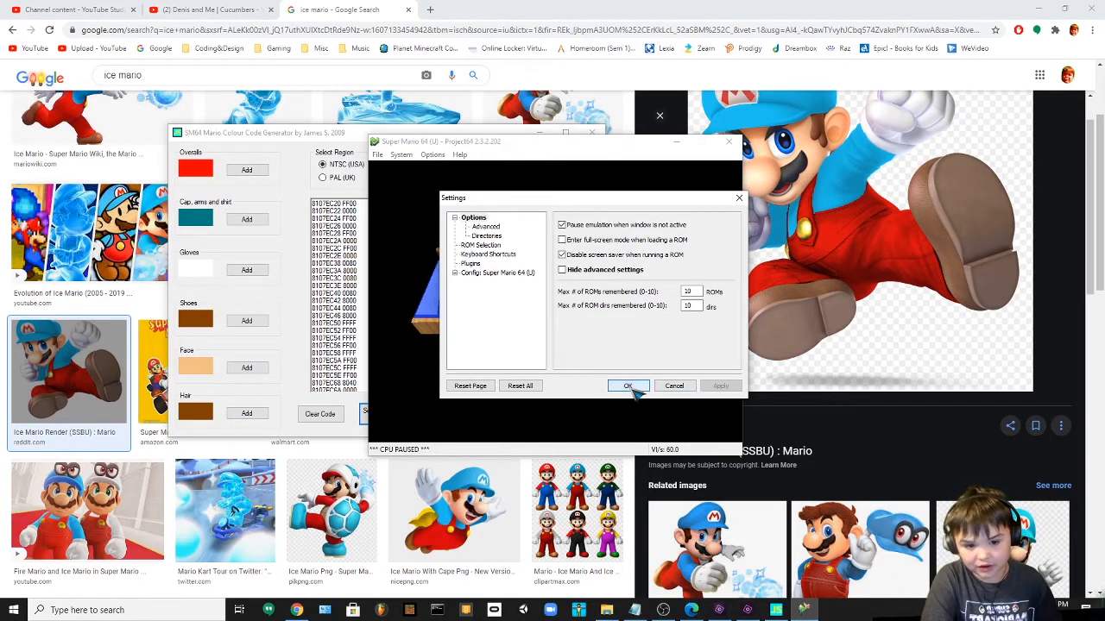
left_click(627, 386)
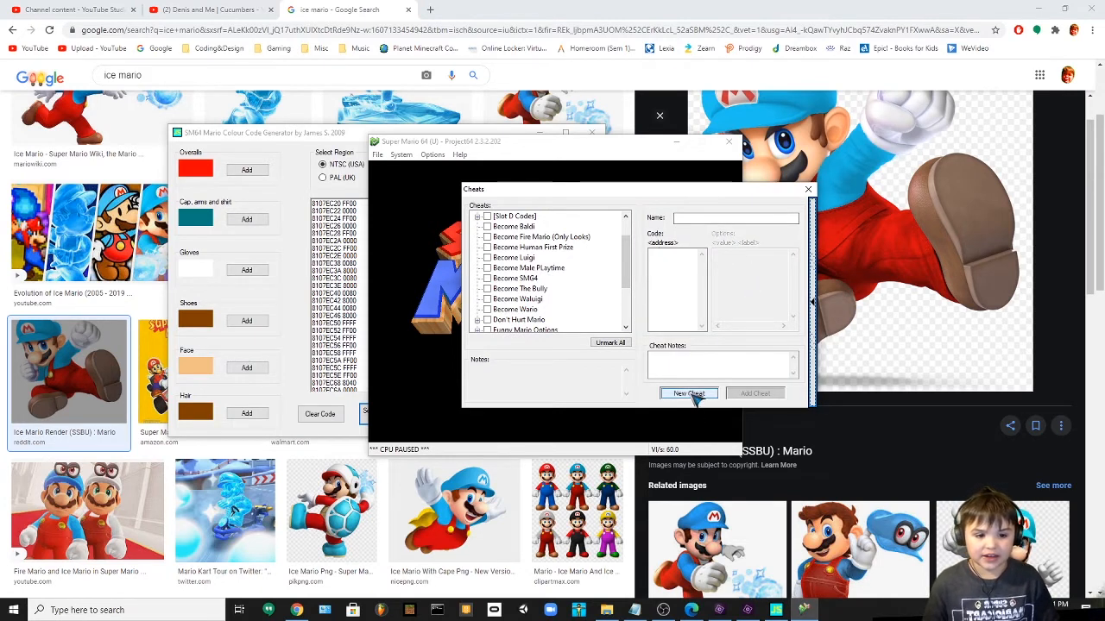
- Start a new blank cheat entry, then scroll to the Become SMG4 cheat
left_click(688, 394)
type("Become Ice Mario")
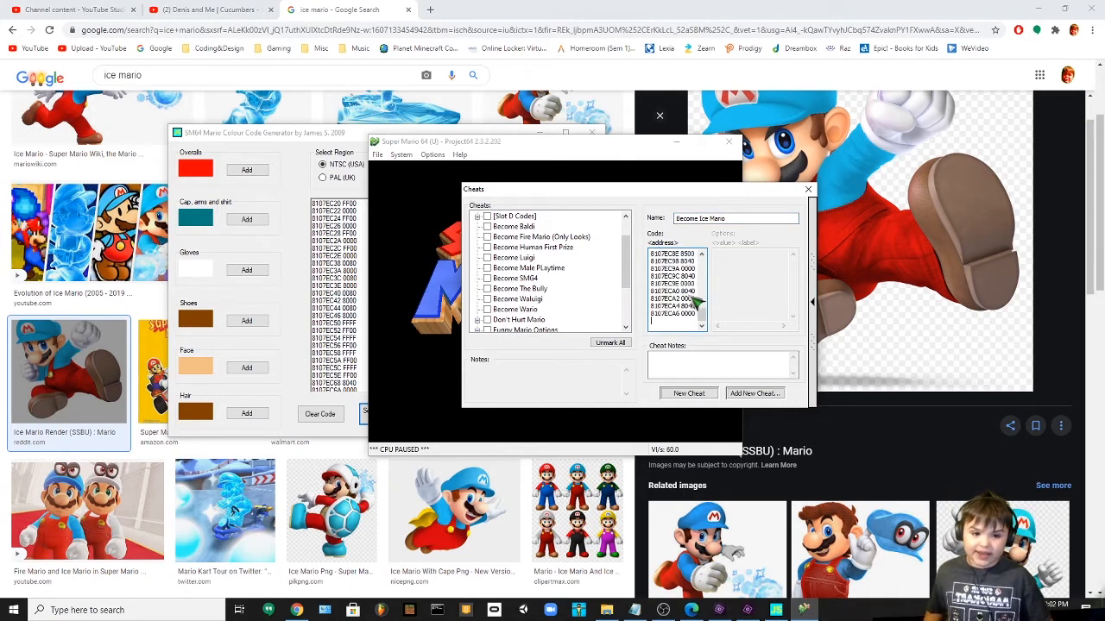
mouse_move(694, 375)
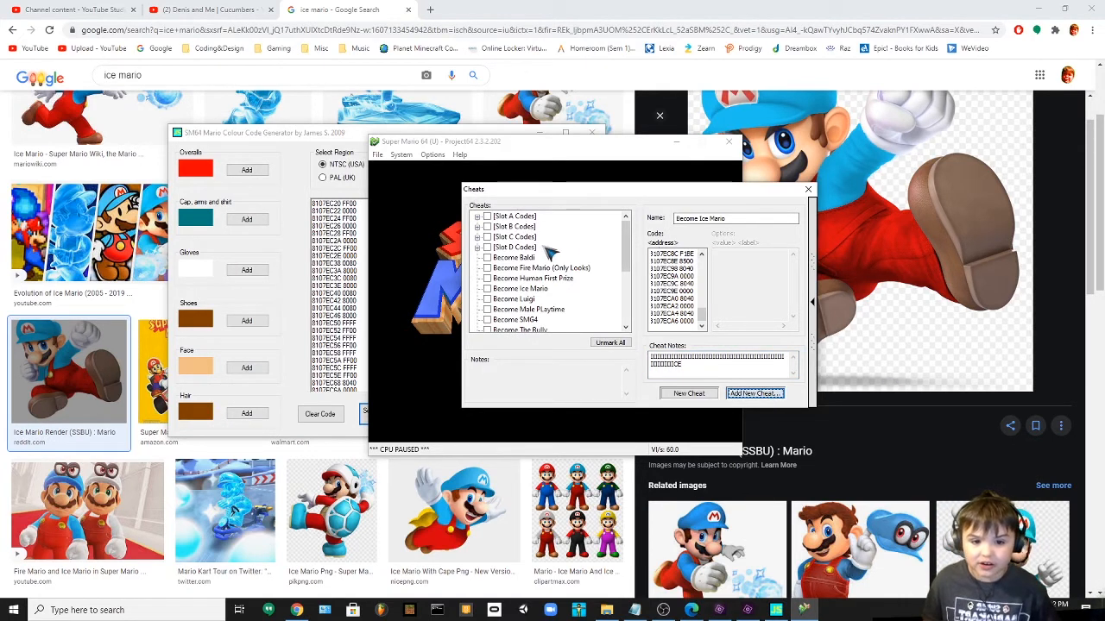
scroll("down", 3)
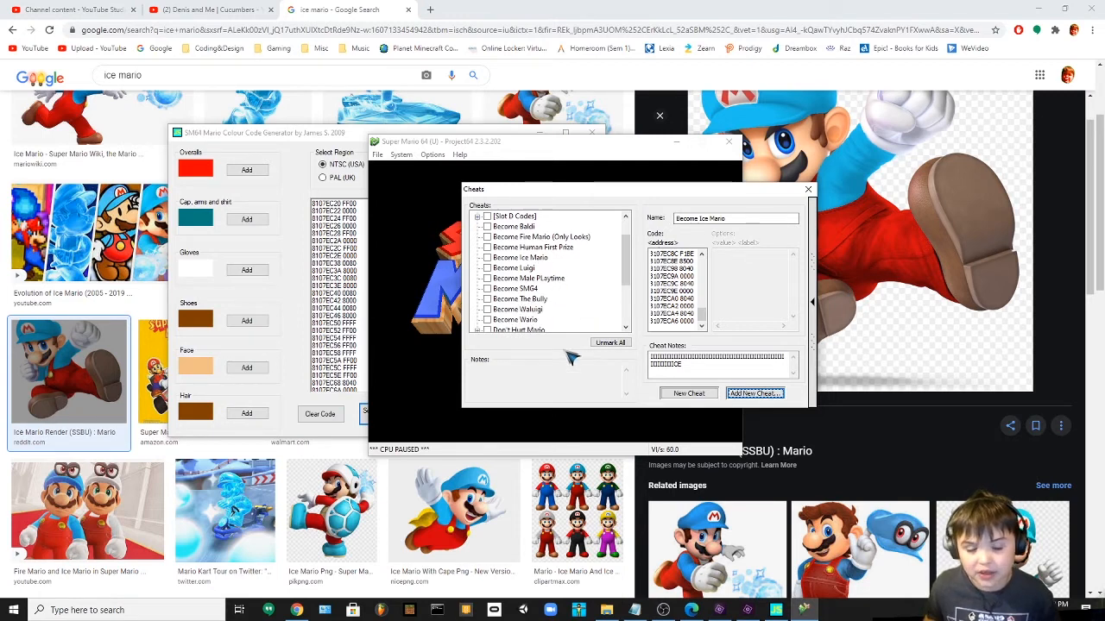
left_click(515, 288)
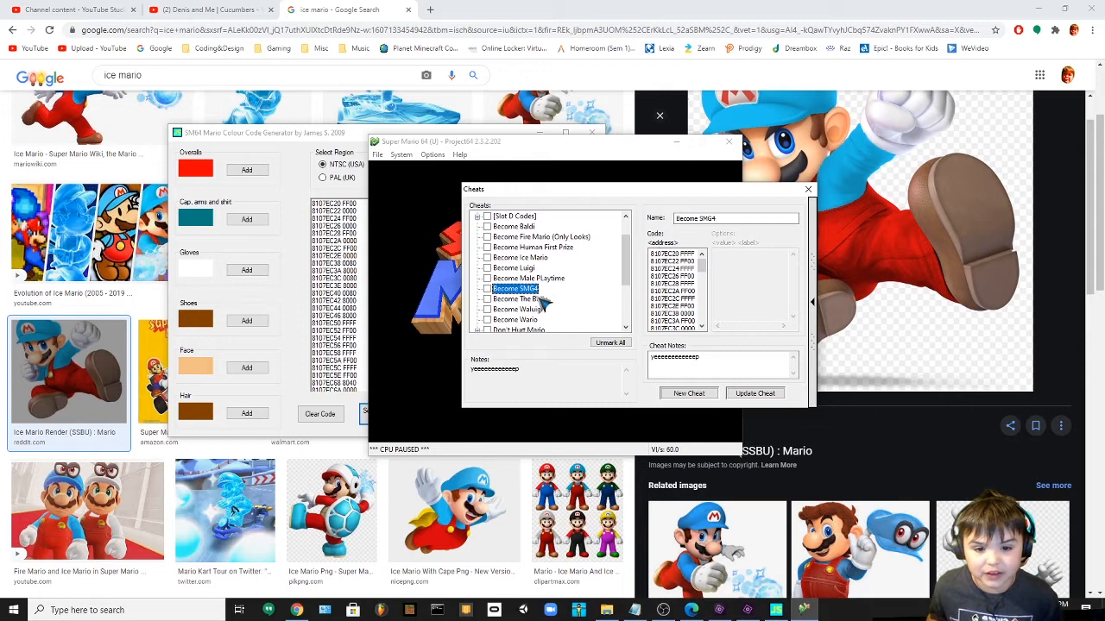
left_click(517, 309)
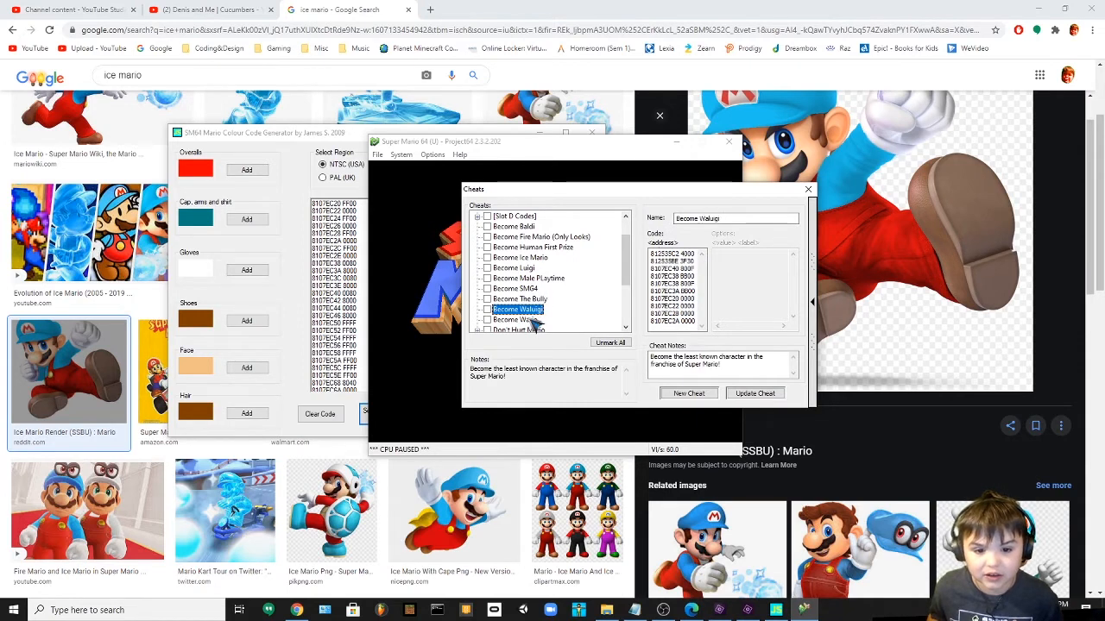
left_click(515, 319)
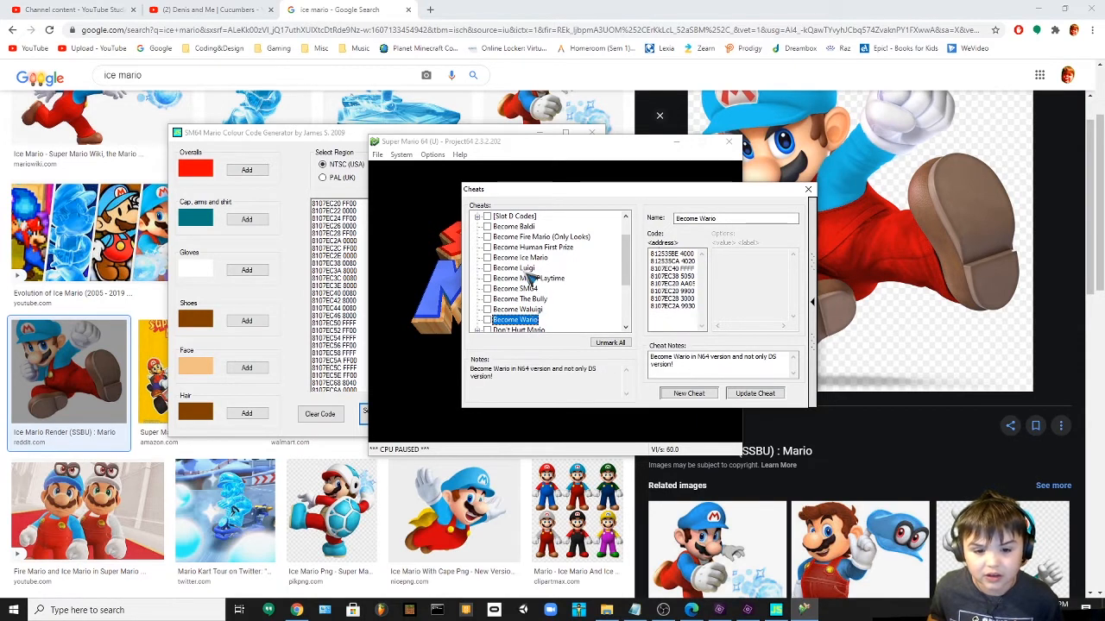
left_click(513, 226)
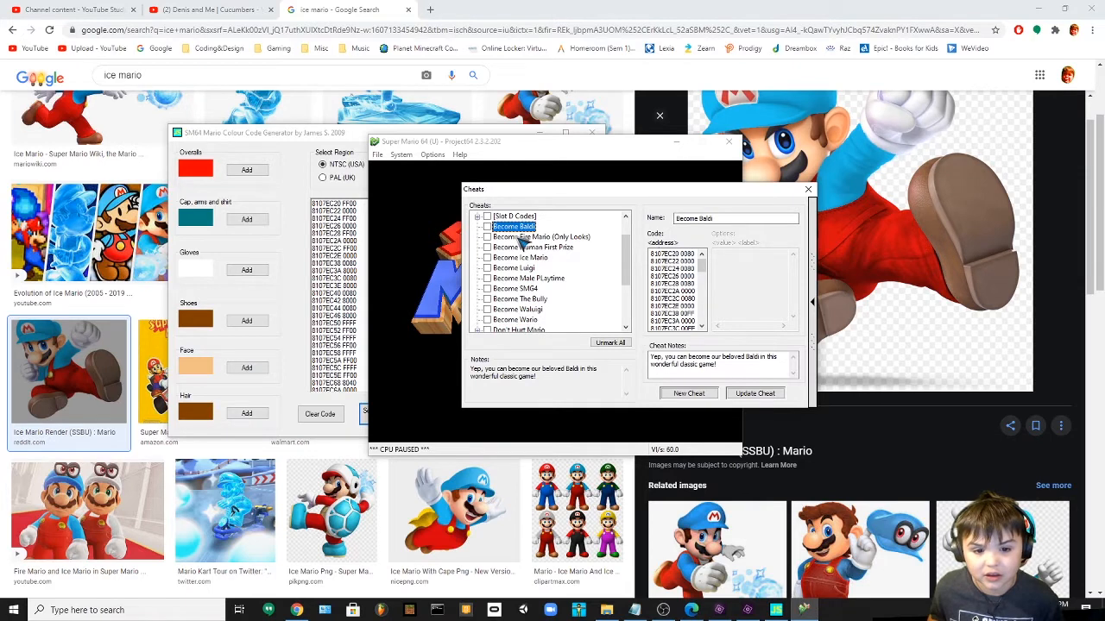
left_click(532, 247)
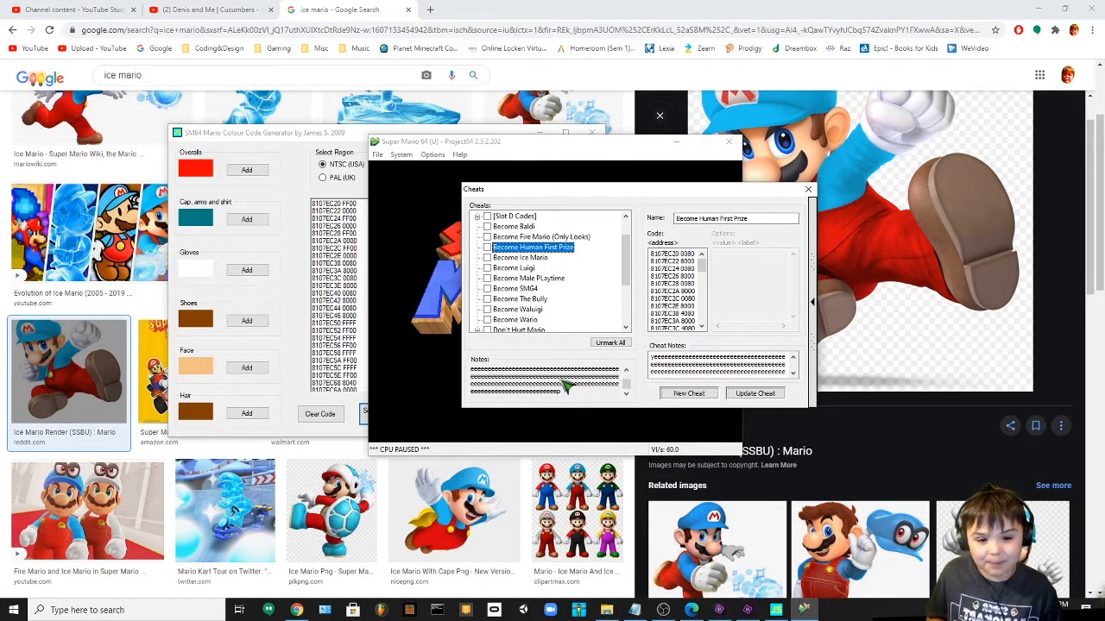
left_click(520, 257)
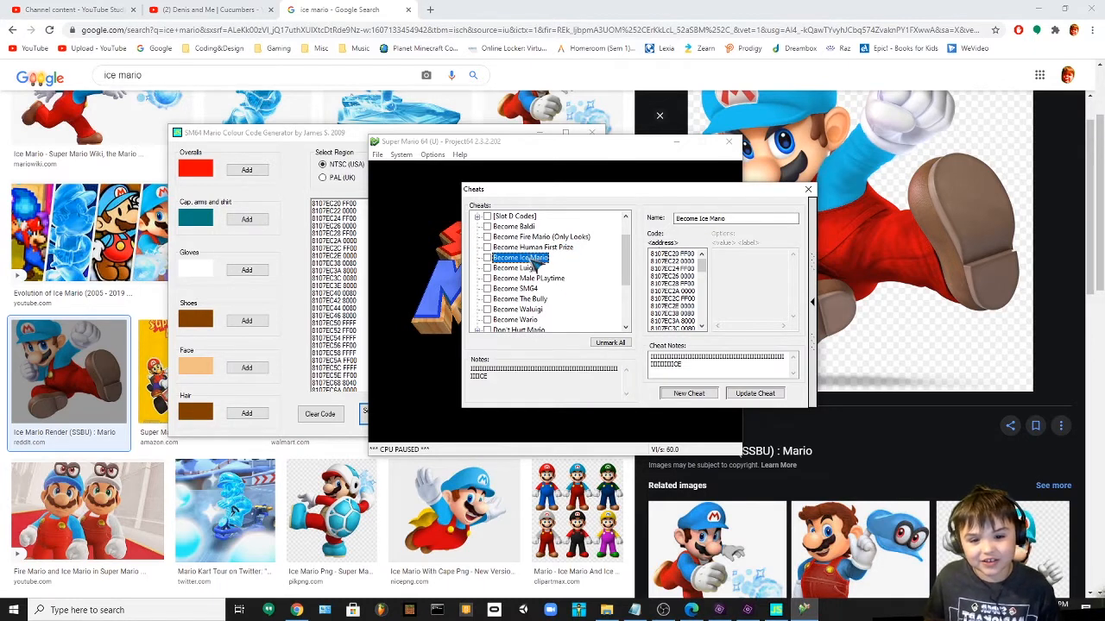
left_click(516, 268)
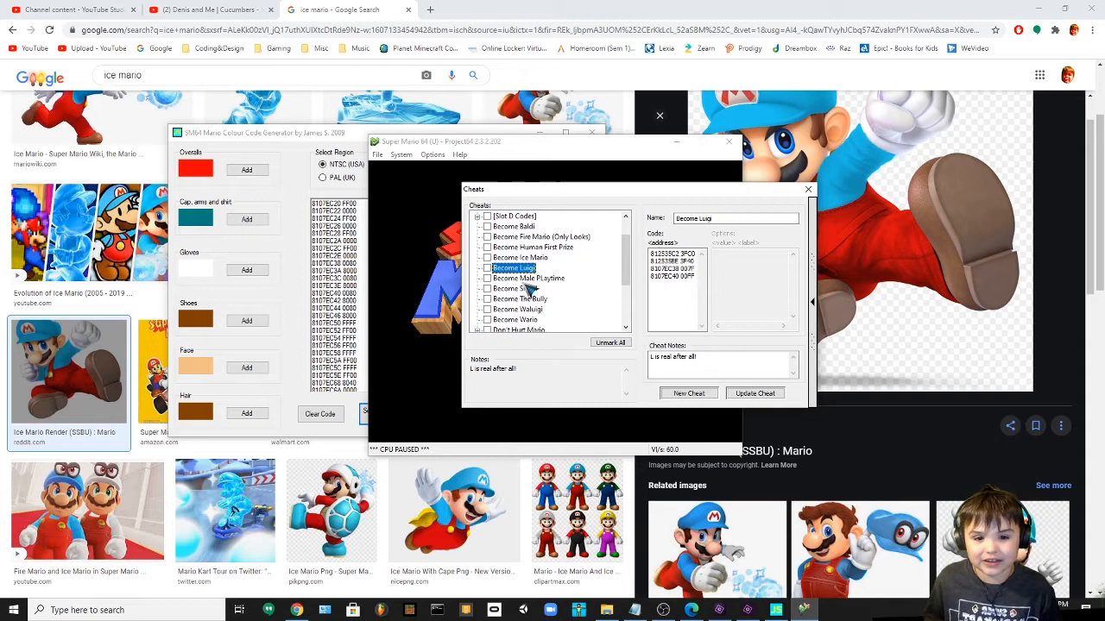
left_click(513, 288)
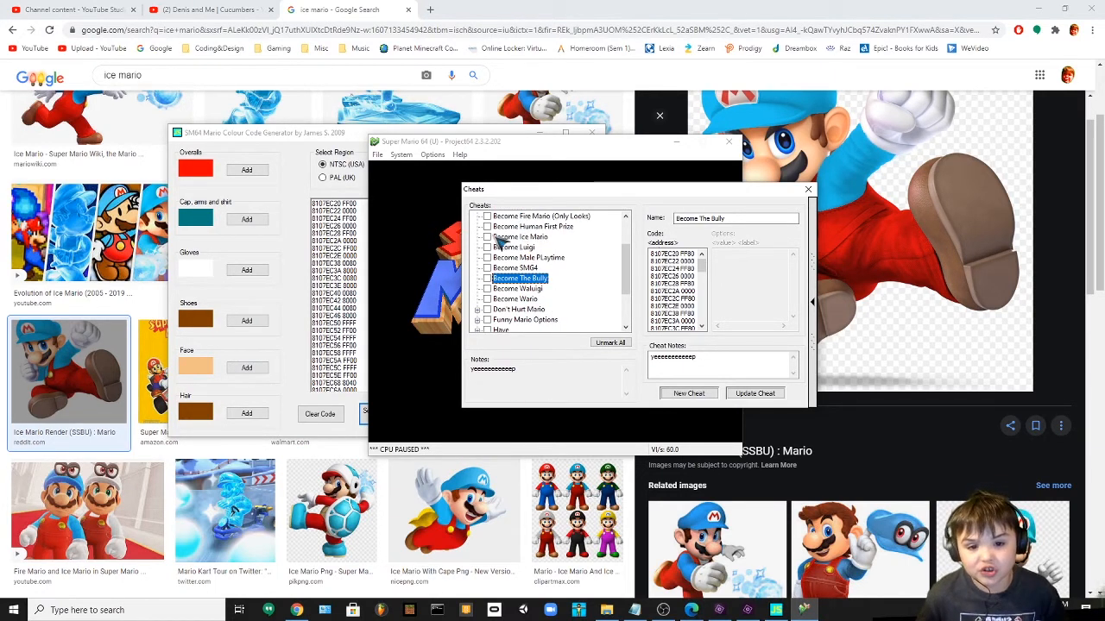
left_click(487, 236)
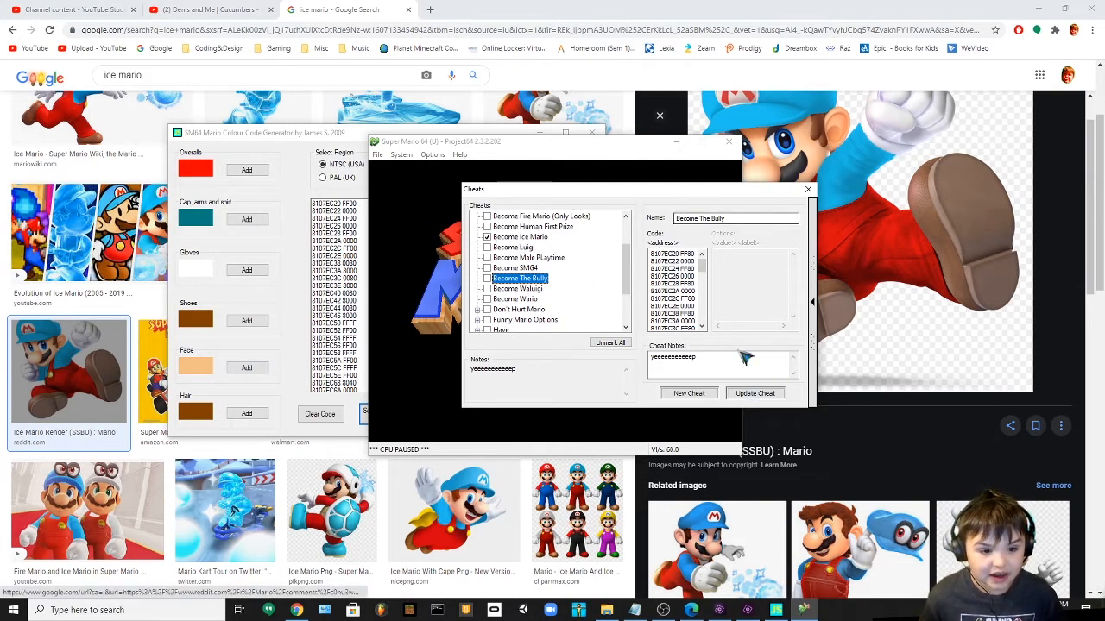
- Collapse the cheat editing panel and close the Cheats window
left_click(806, 188)
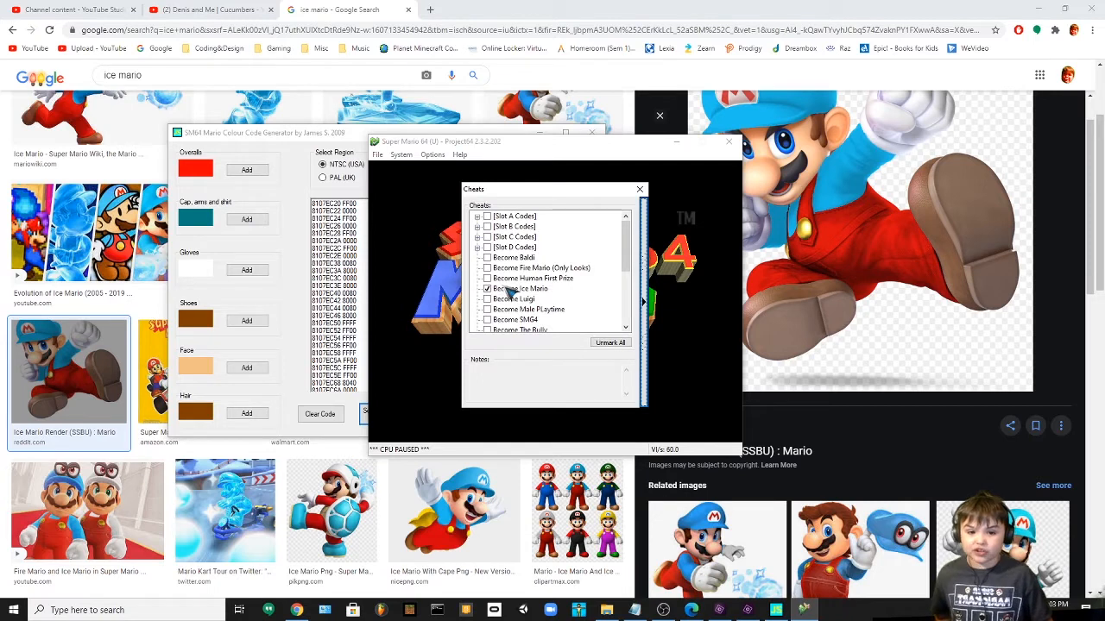
left_click(640, 189)
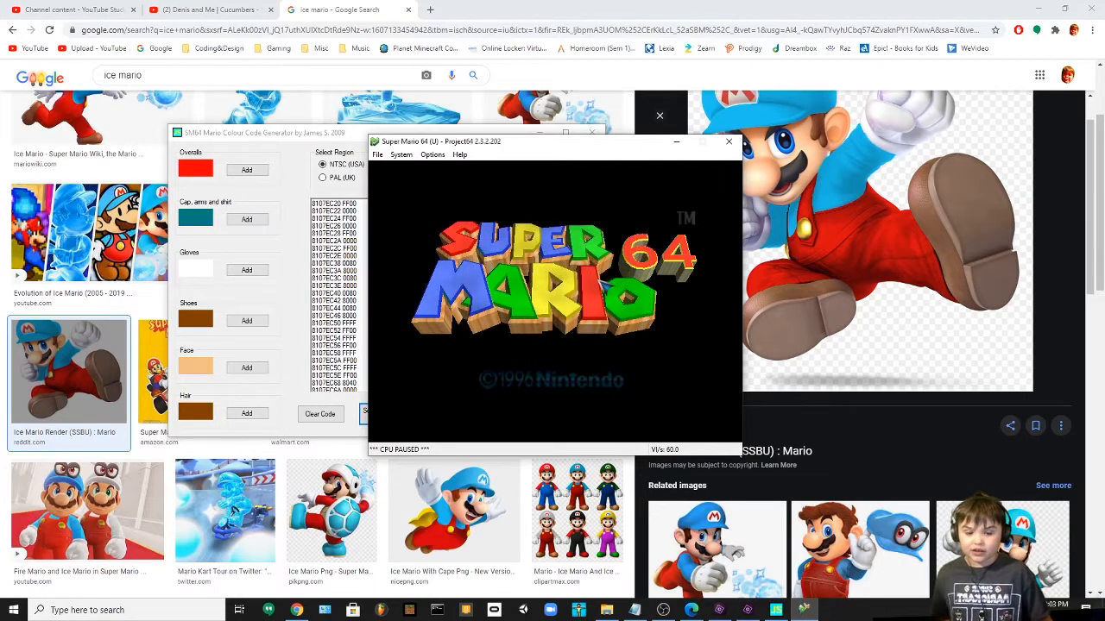